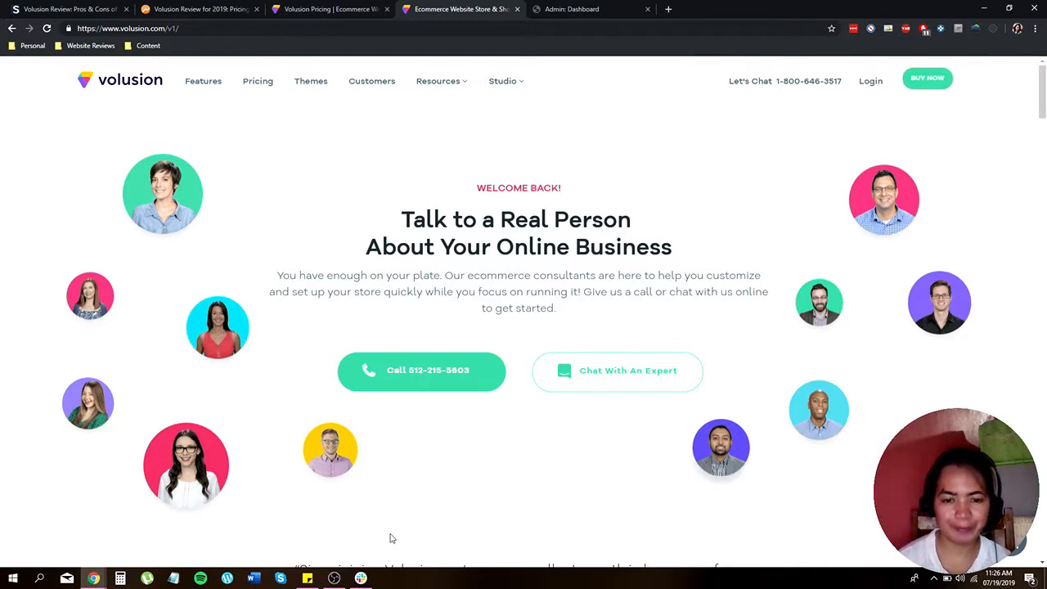
View the admin dashboard's sample charts and quick-start steps, then reach for the Settings menu.
left_click(571, 10)
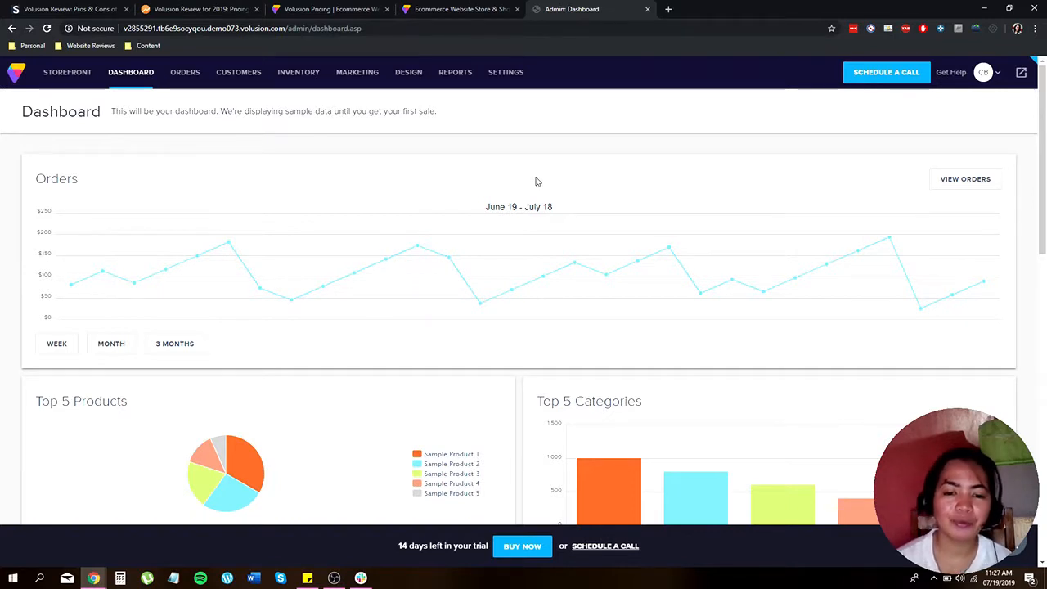
mouse_move(641, 202)
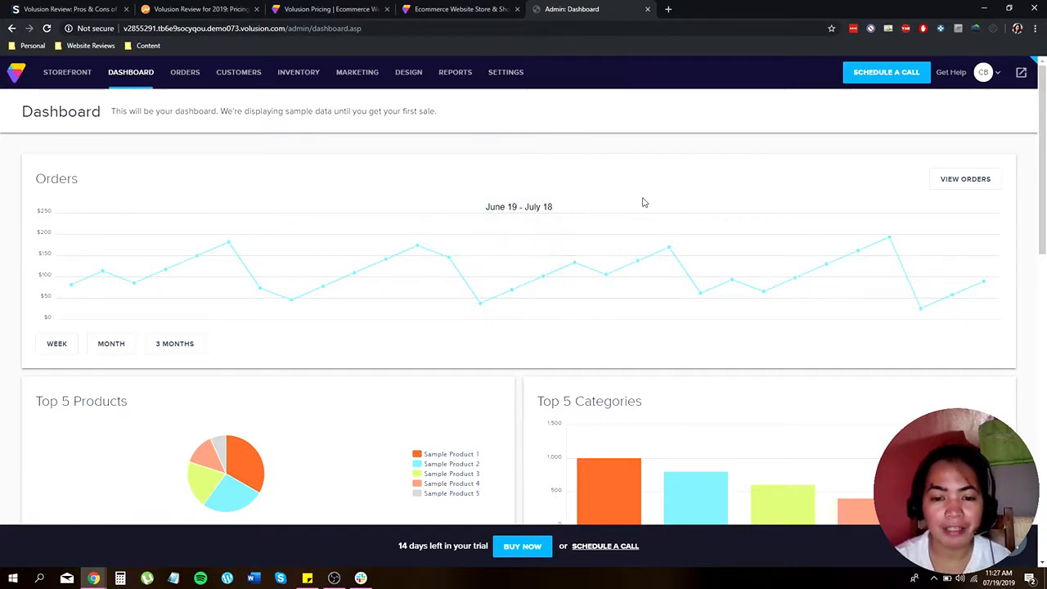
mouse_move(700, 168)
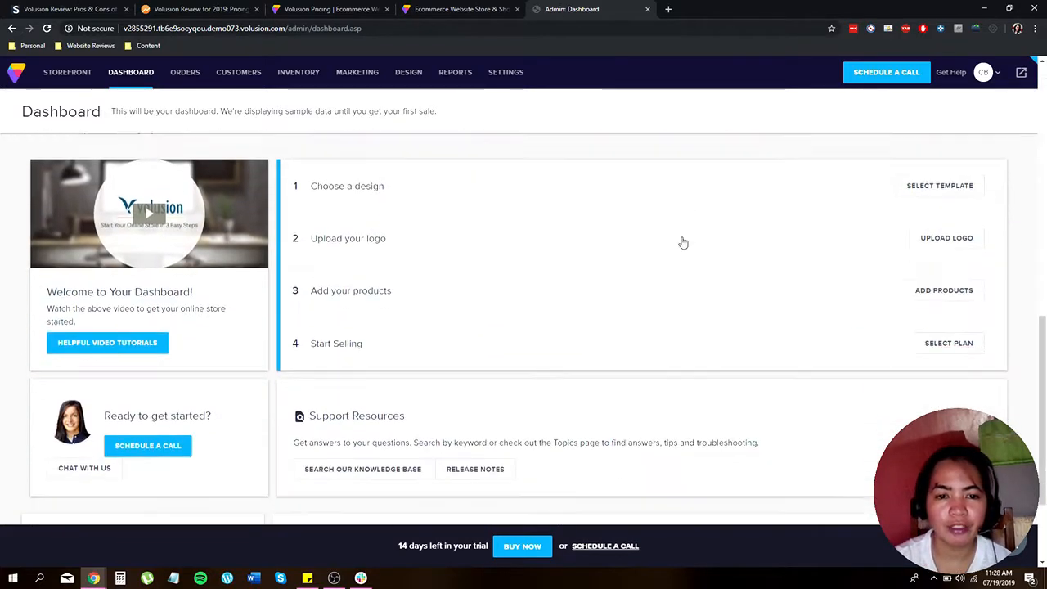
scroll("down", 3)
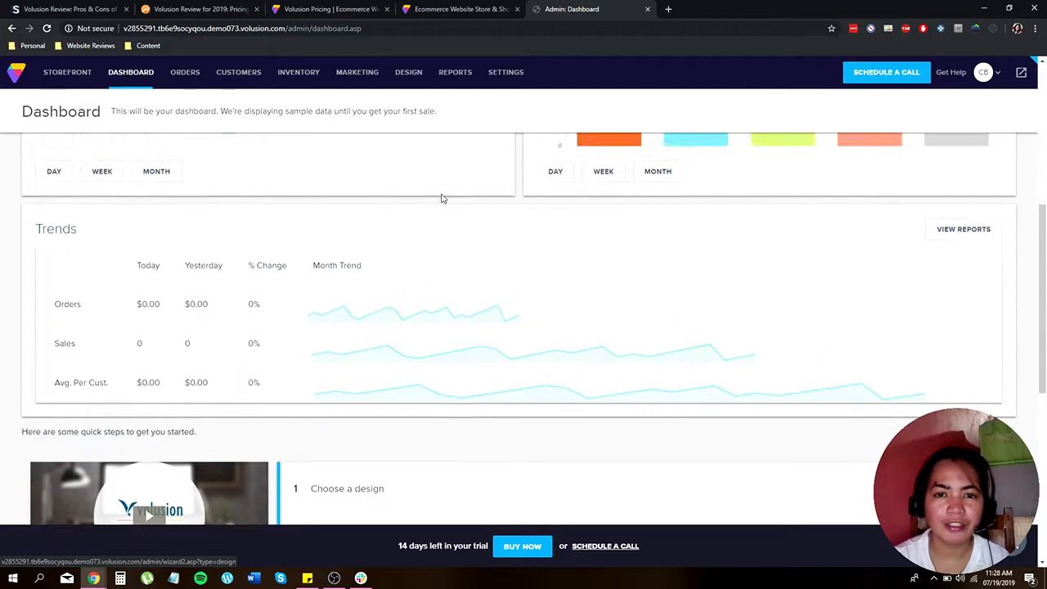
left_click(506, 72)
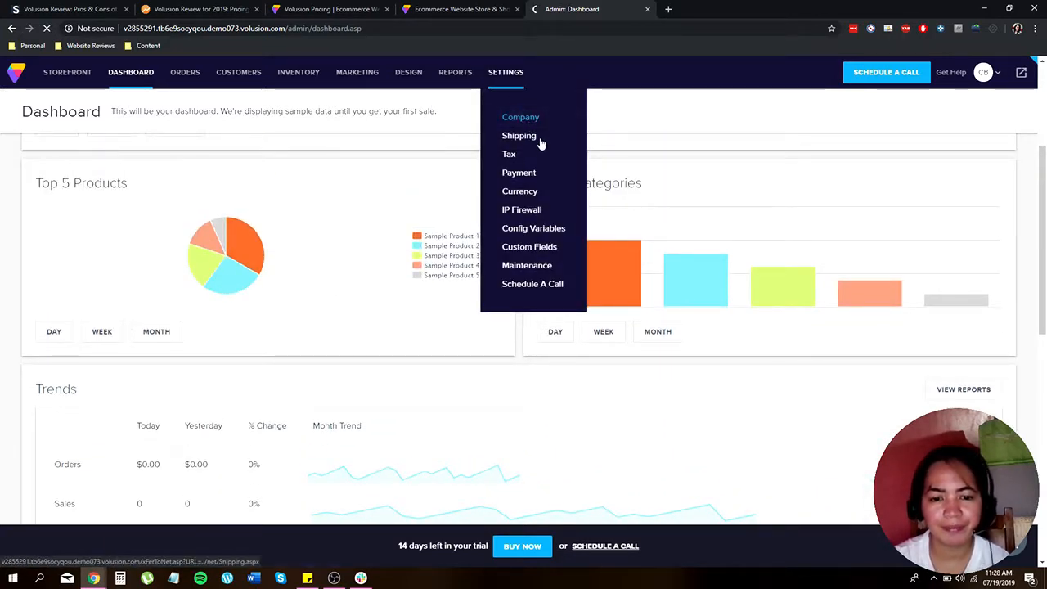
Browse the Organization Type choices on the Company Info page without selecting one.
left_click(520, 118)
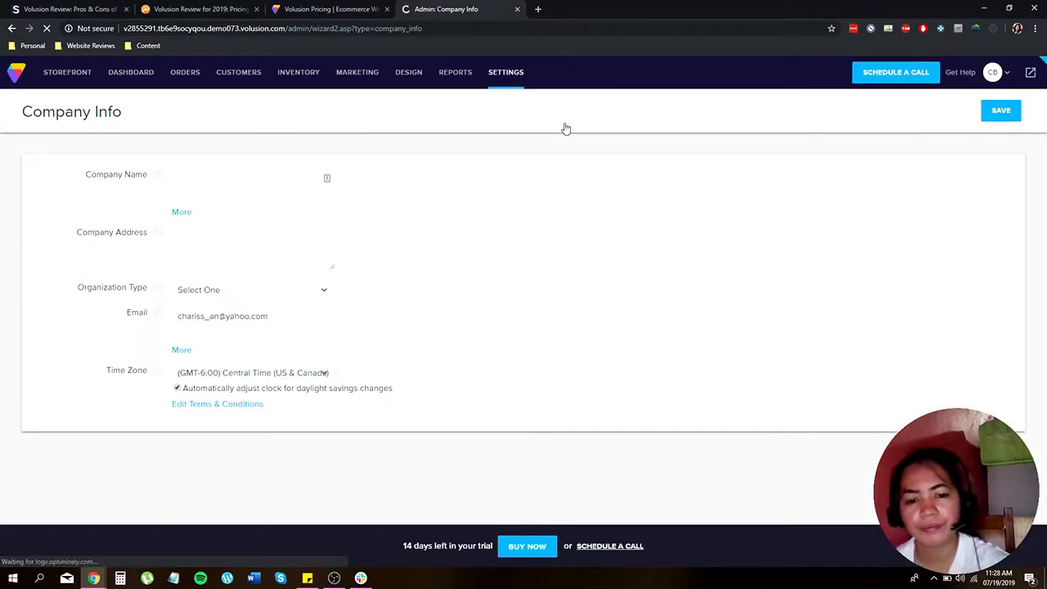
left_click(177, 387)
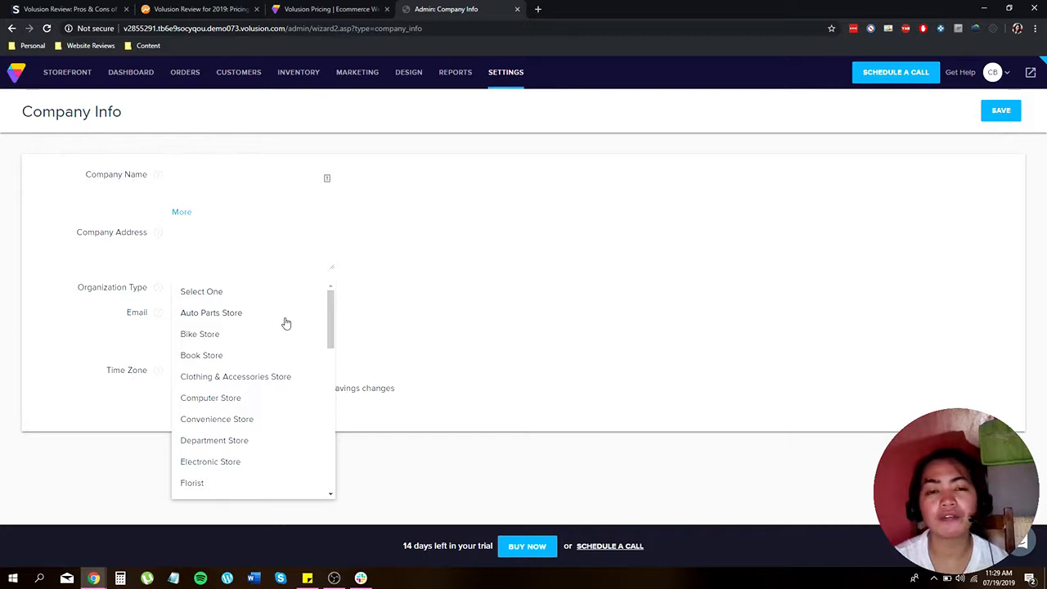
mouse_move(245, 337)
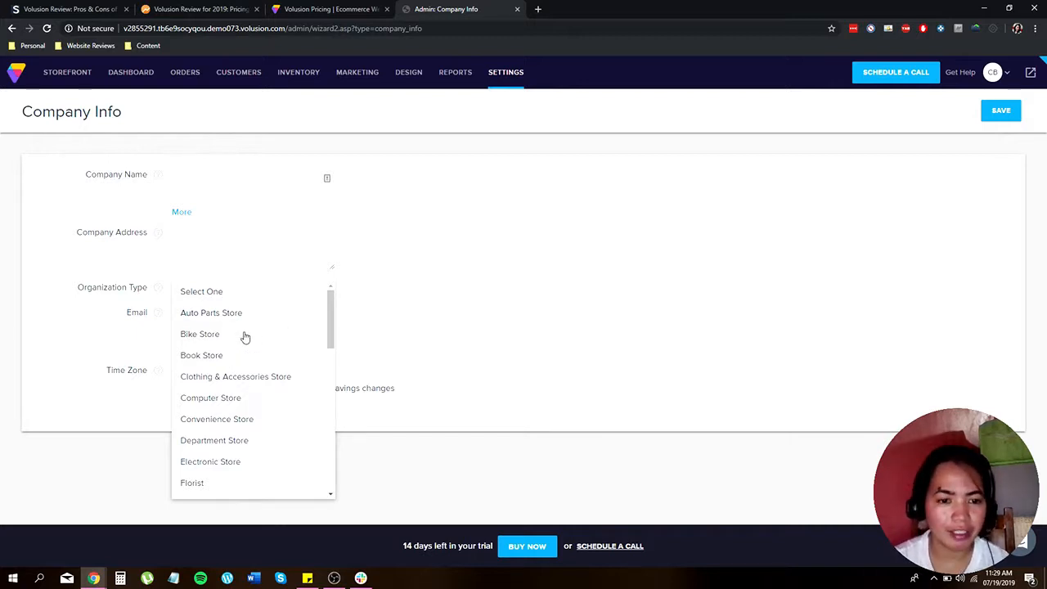
mouse_move(262, 341)
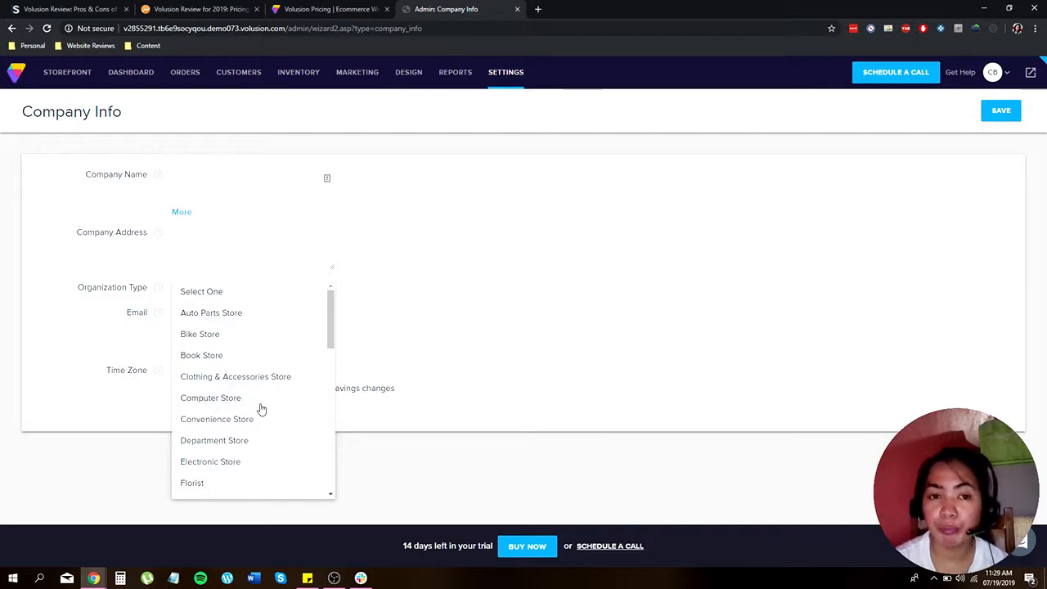
mouse_move(285, 422)
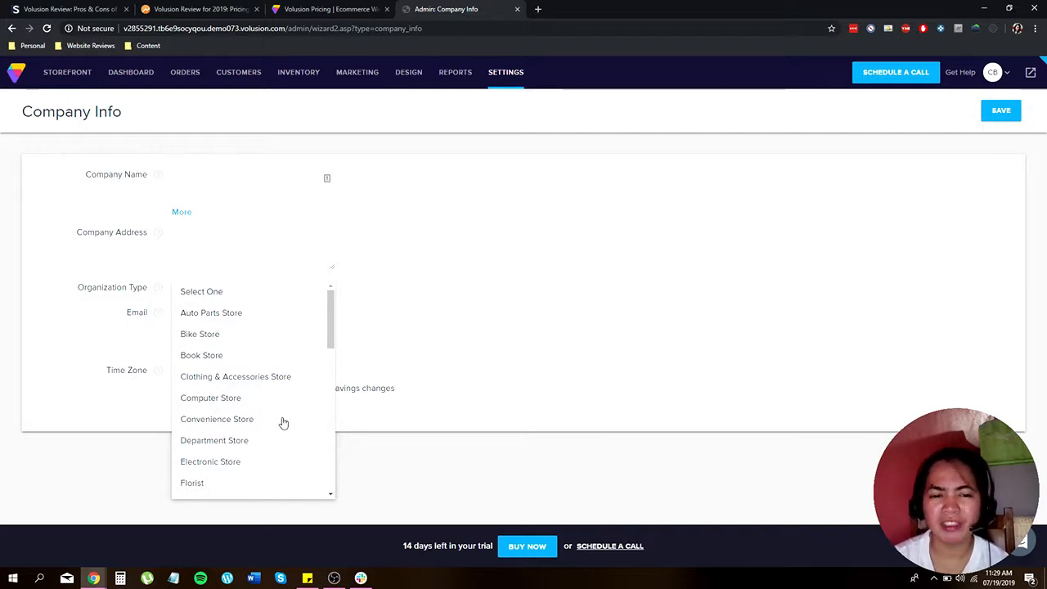
scroll("down", 3)
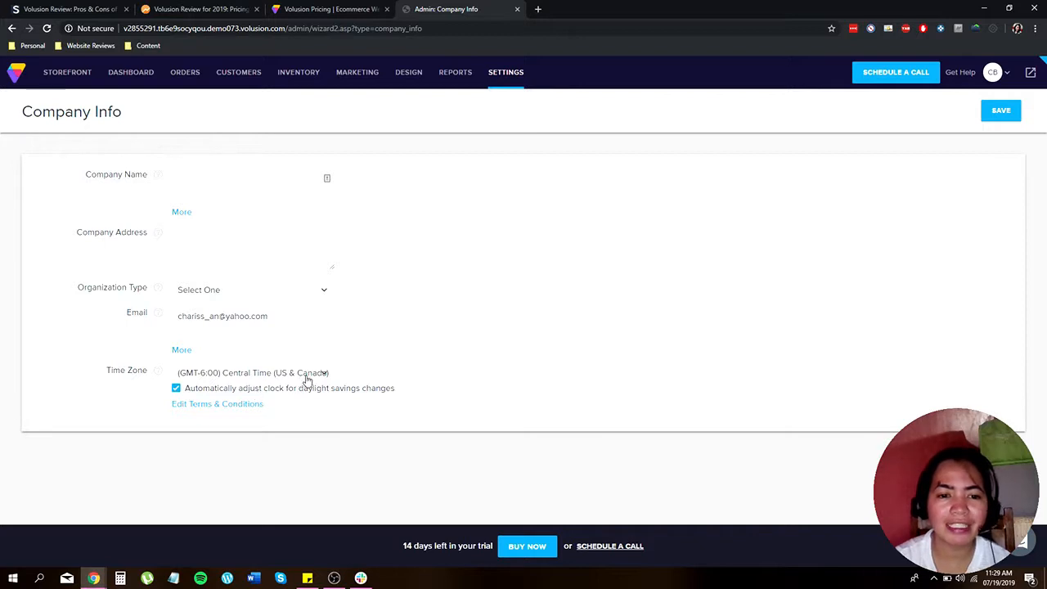
mouse_move(287, 399)
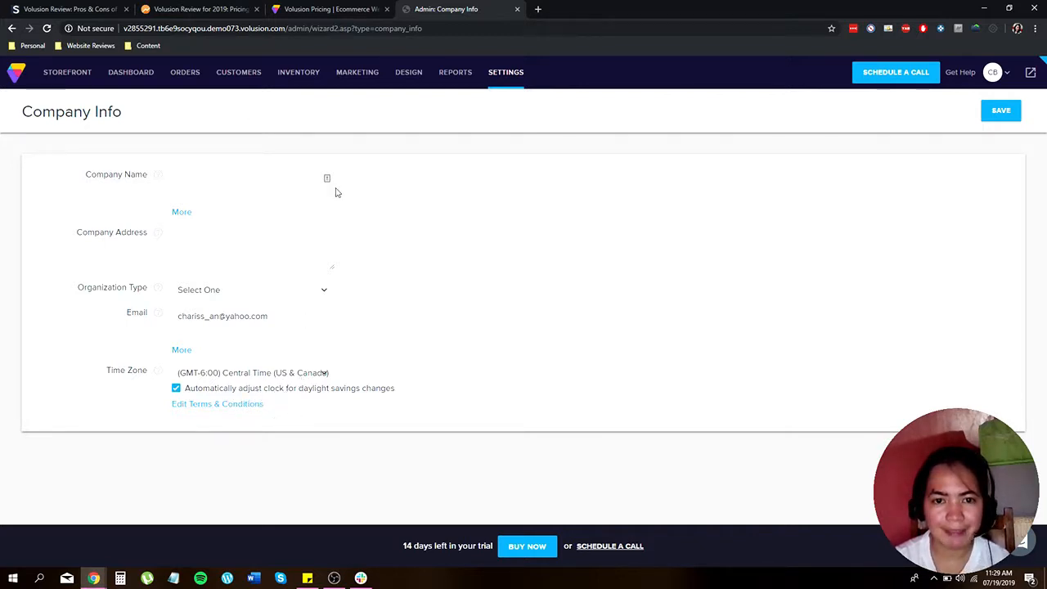
mouse_move(409, 327)
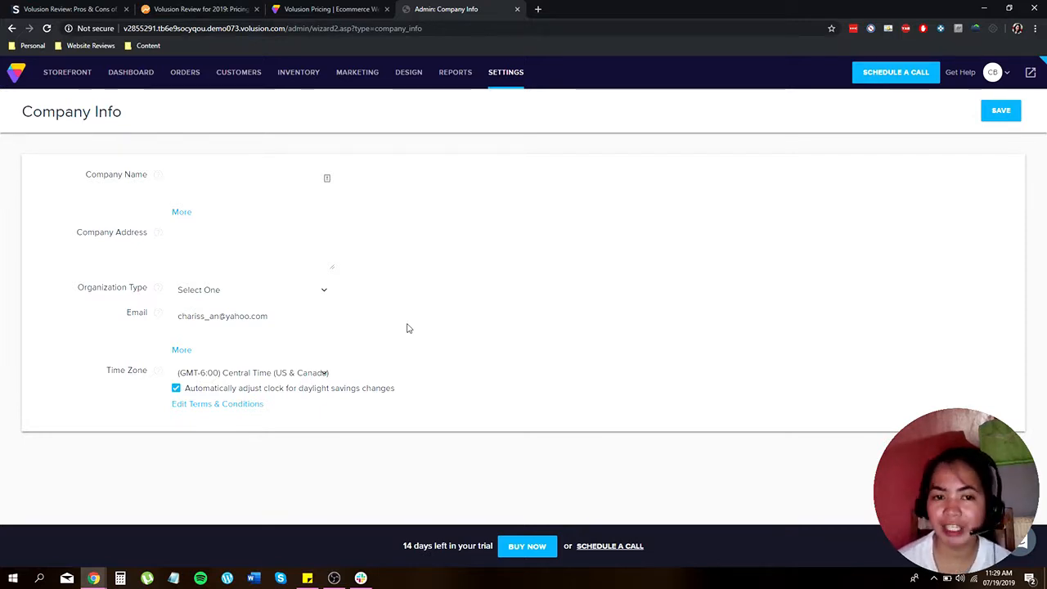
left_click(506, 72)
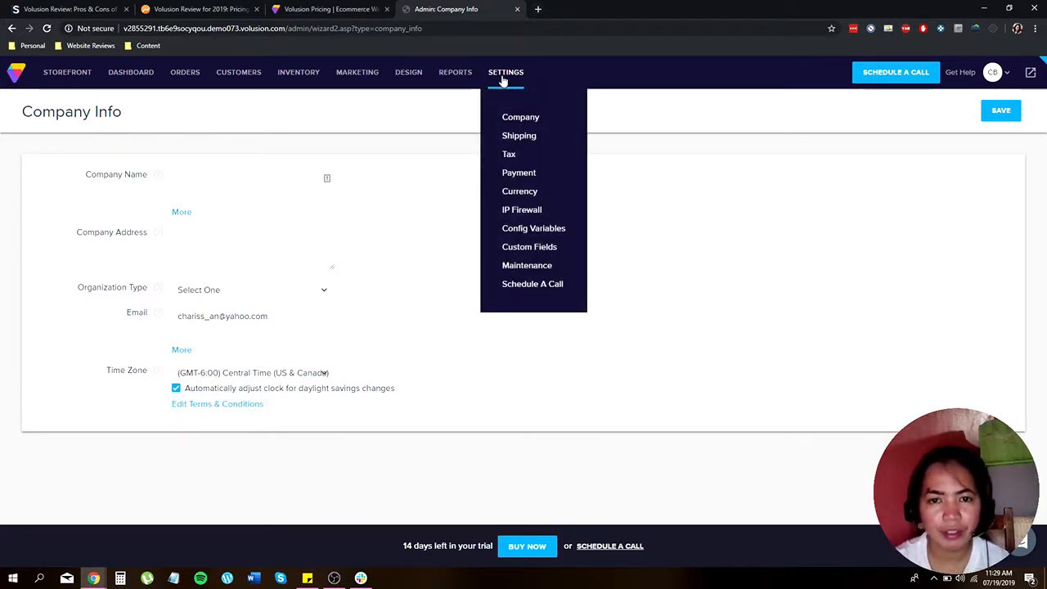
mouse_move(519, 136)
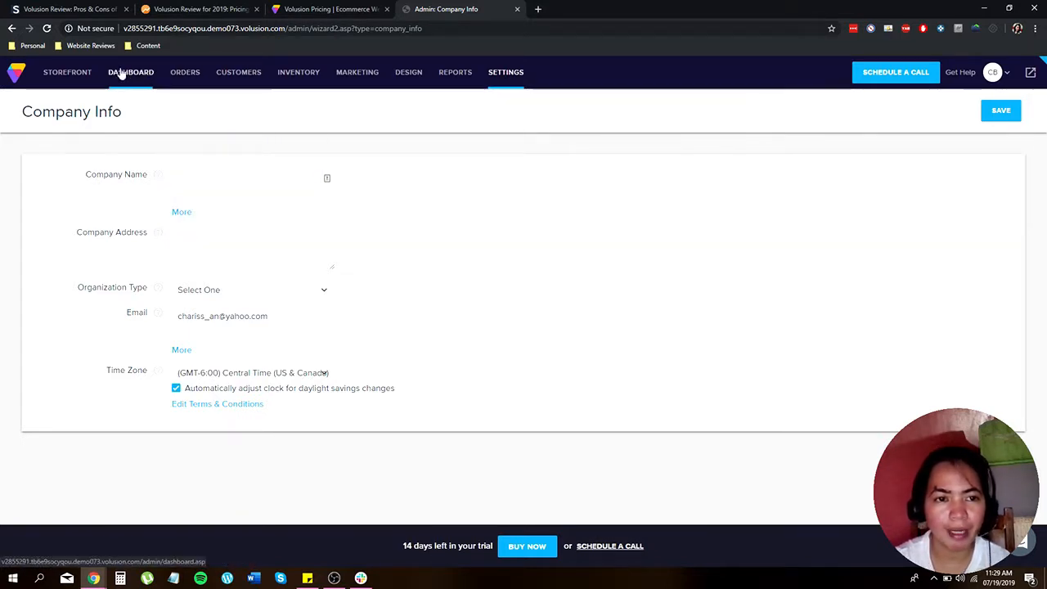
Return to the dashboard and reach the Themes page with the active Credo template.
left_click(130, 72)
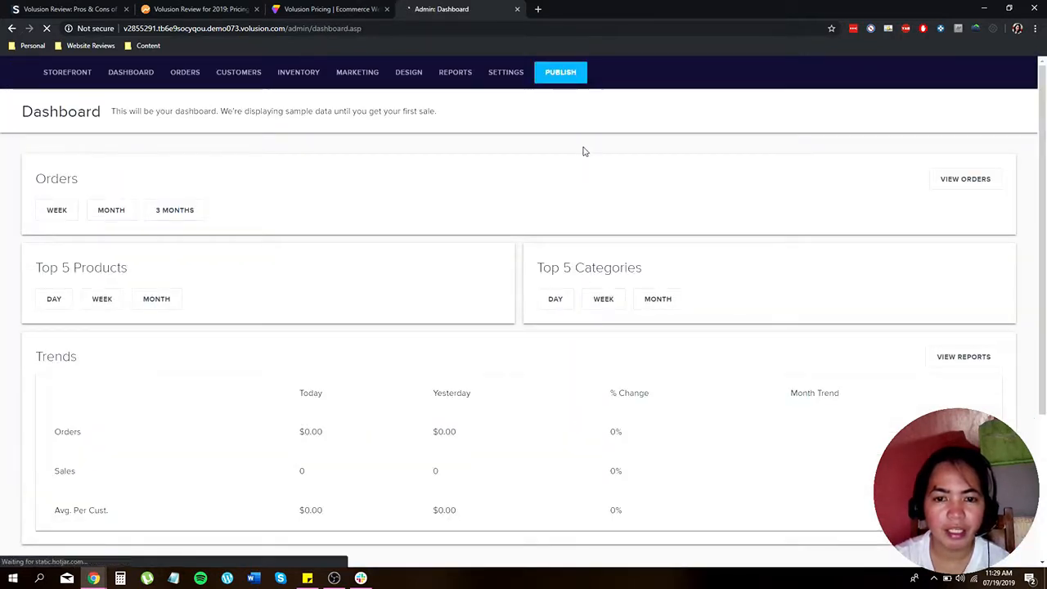
scroll("down", 3)
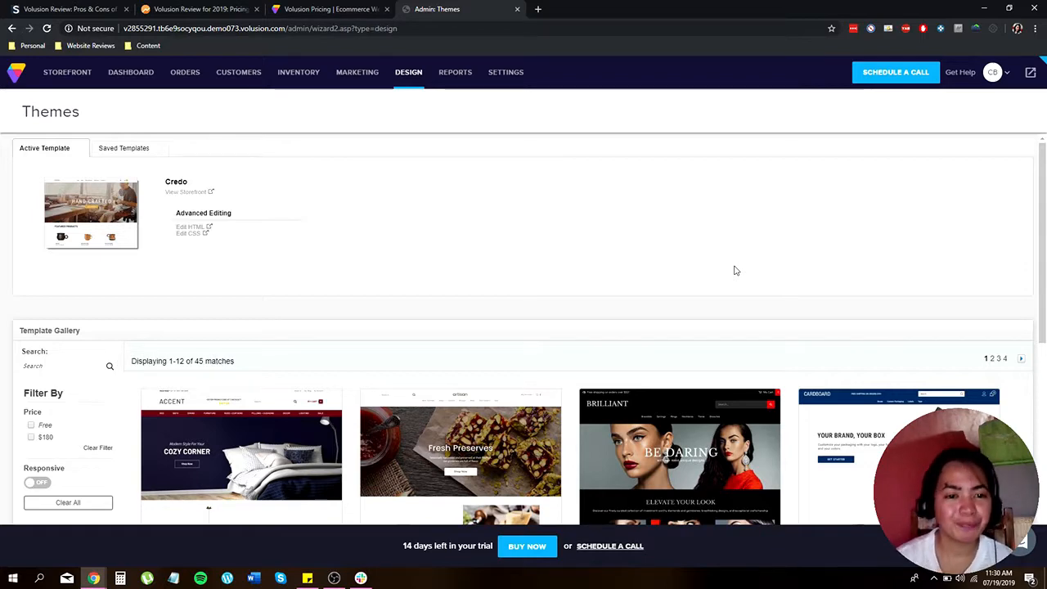
Filter the template gallery to Free templates, browse the 11 matches, then head back toward the dashboard.
scroll("down", 3)
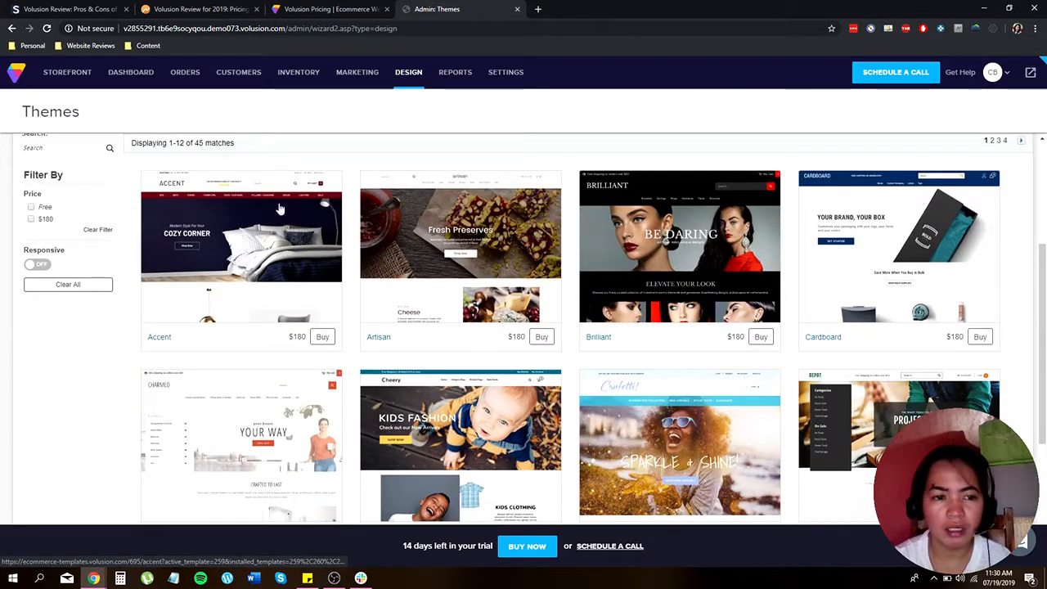
scroll("down", 3)
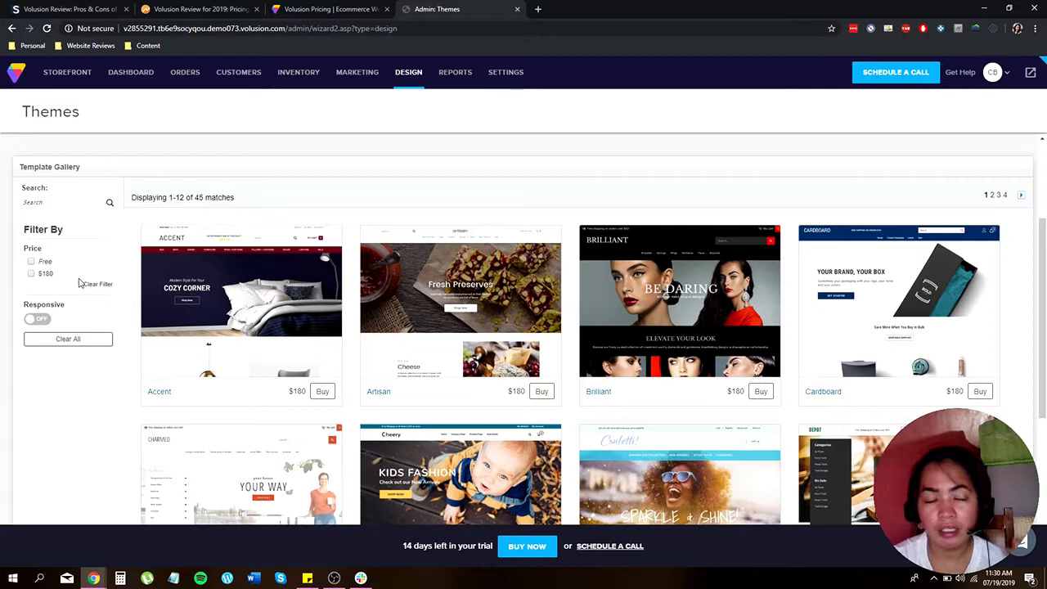
mouse_move(150, 271)
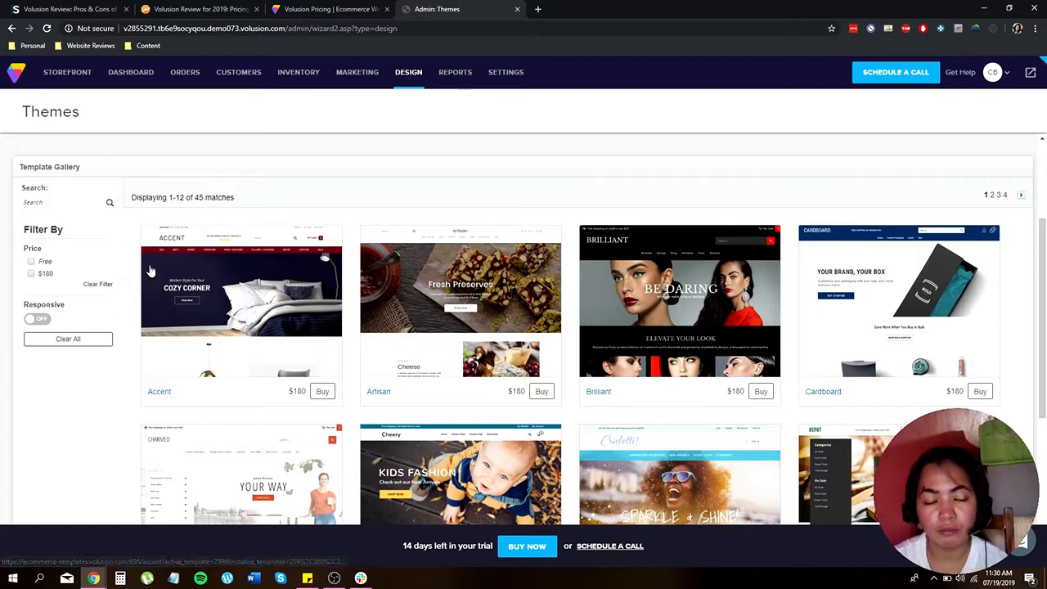
mouse_move(67, 271)
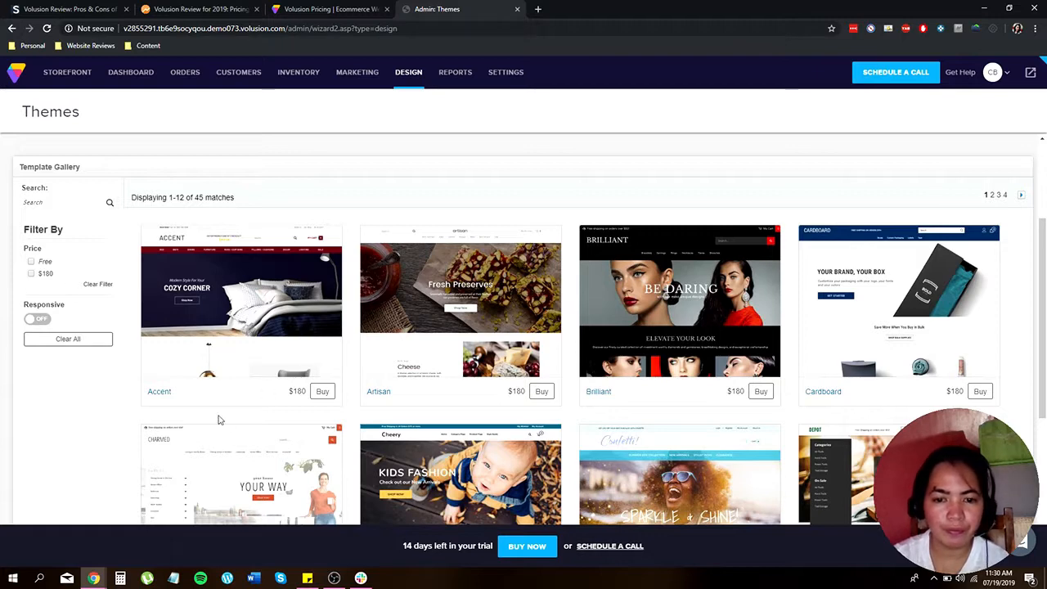
left_click(31, 261)
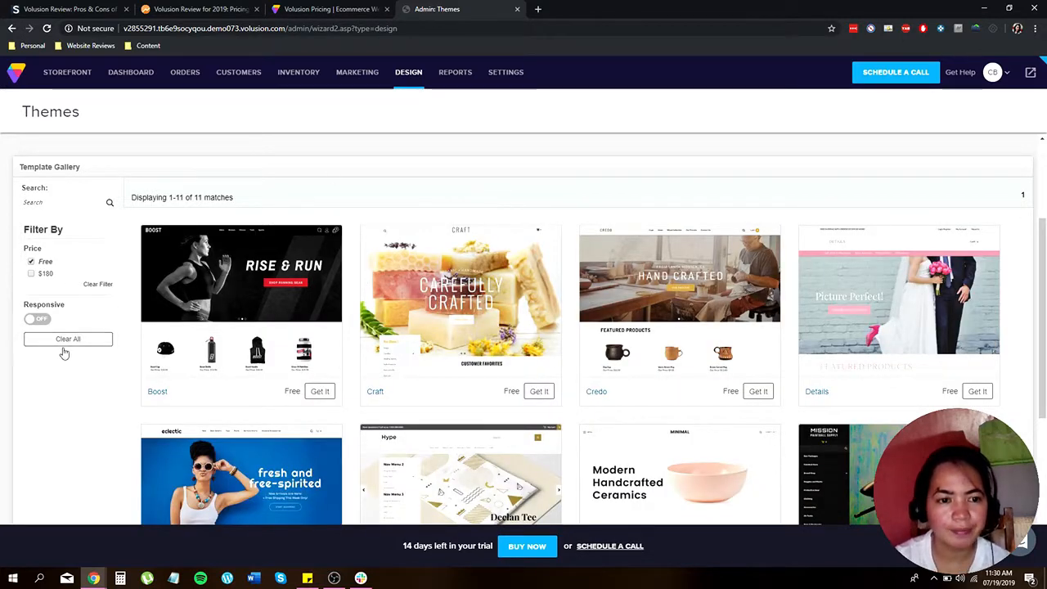
scroll("down", 3)
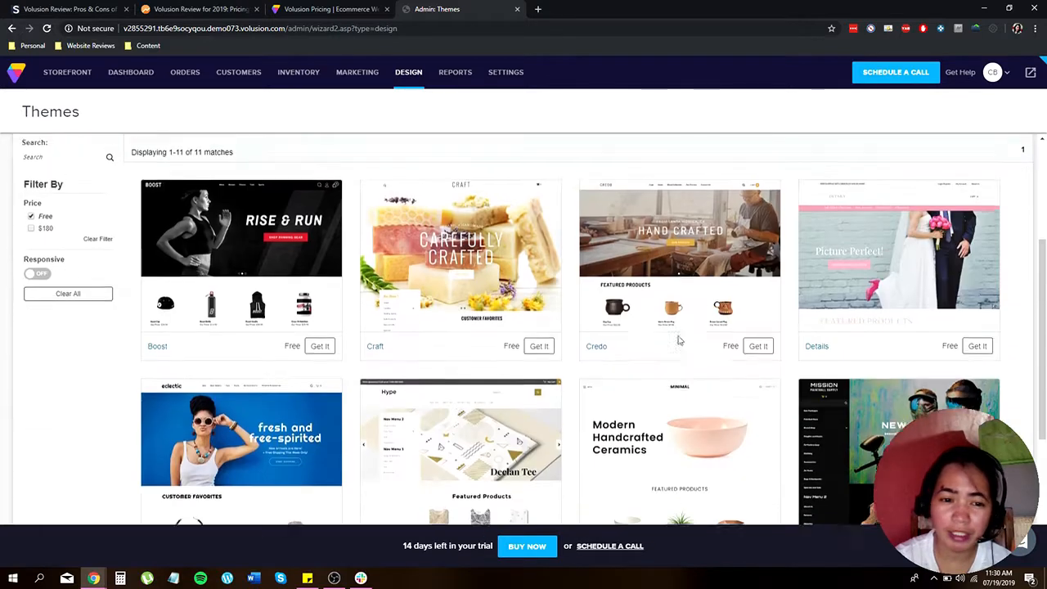
scroll("down", 3)
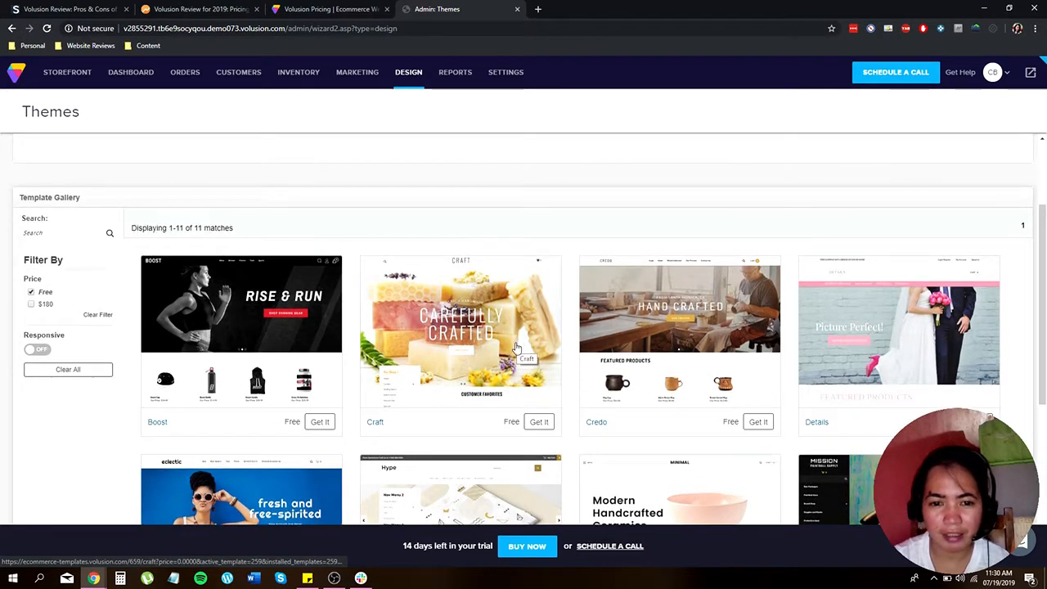
left_click(131, 72)
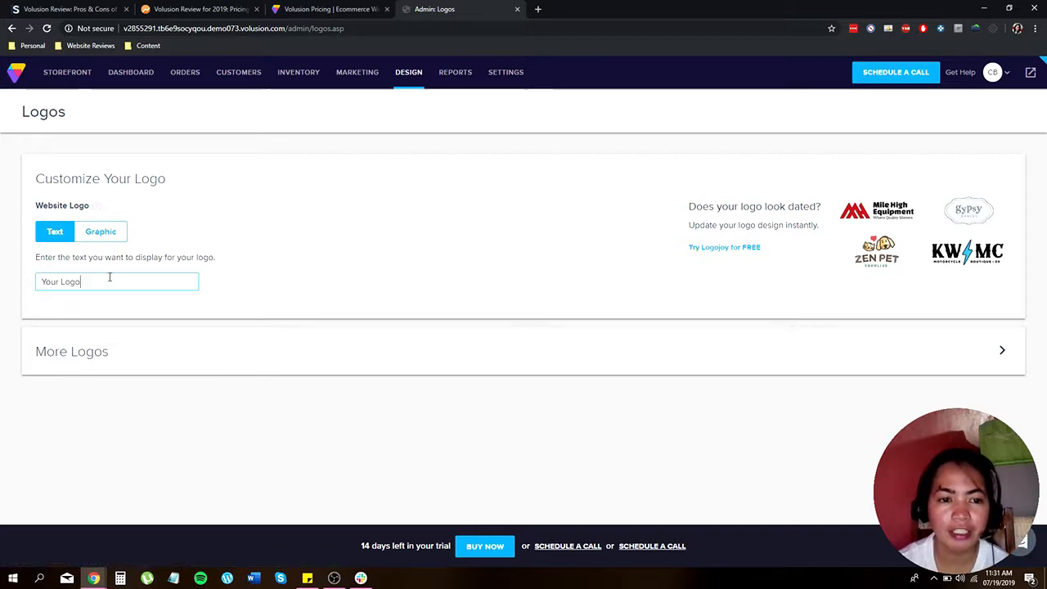
Replace the text logo 'Your Logo' with 'Demo Logo' and apply it.
left_click(101, 233)
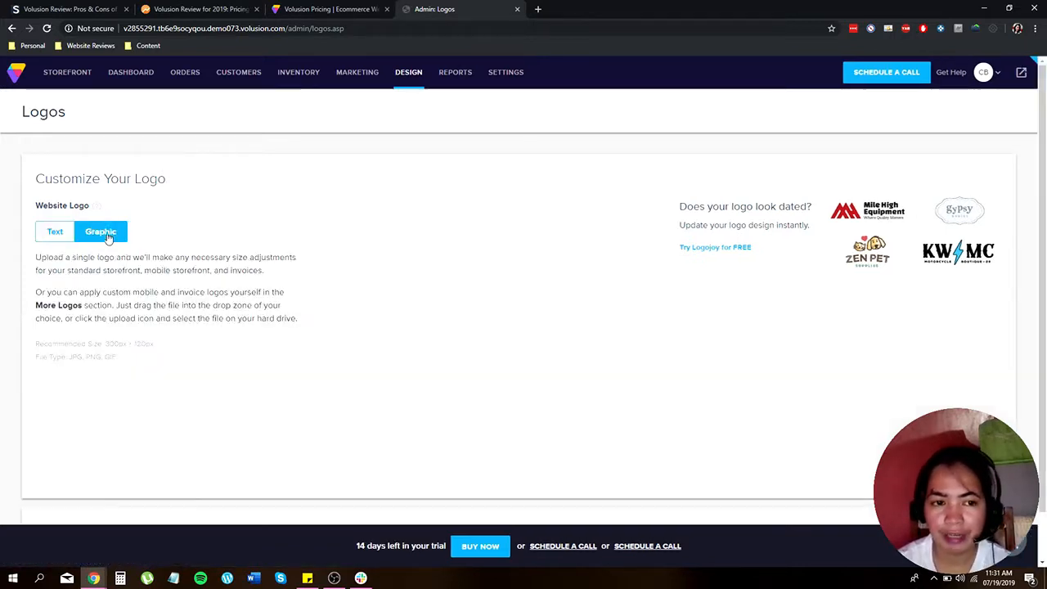
left_click(101, 232)
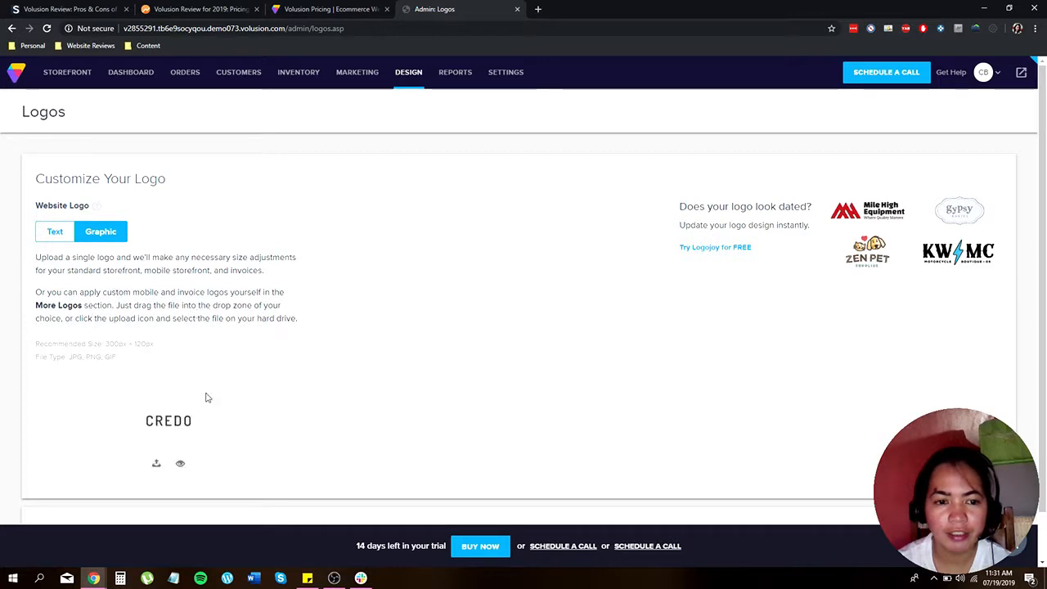
scroll("down", 3)
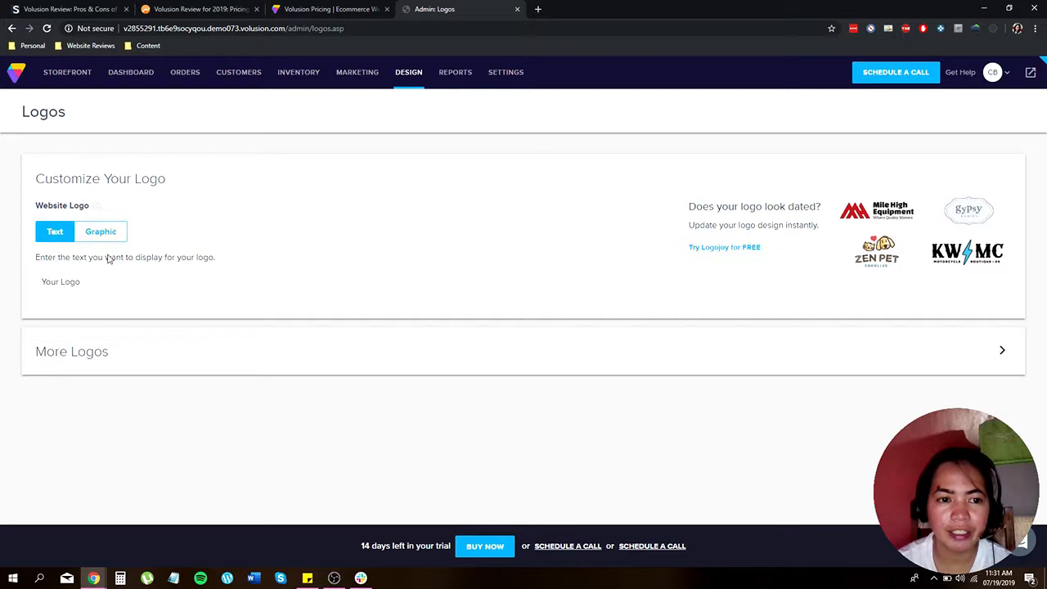
left_click(116, 281)
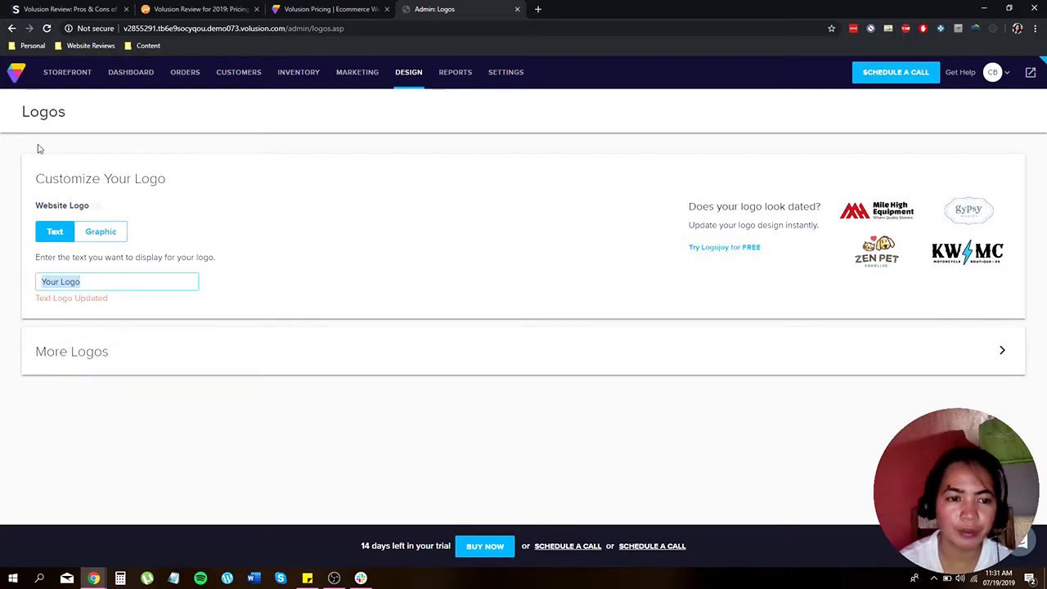
type("Dem")
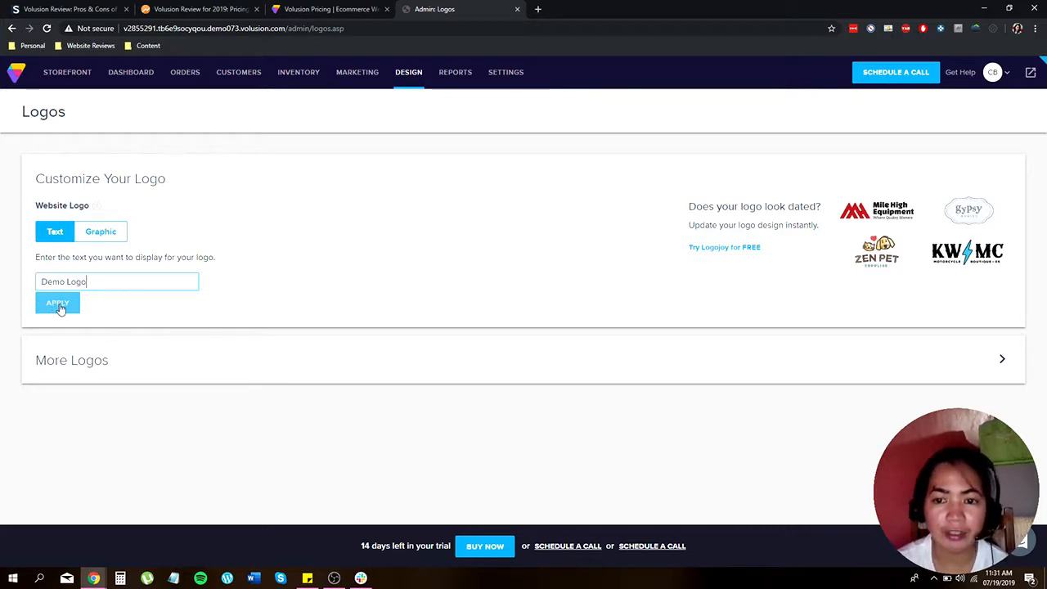
left_click(58, 303)
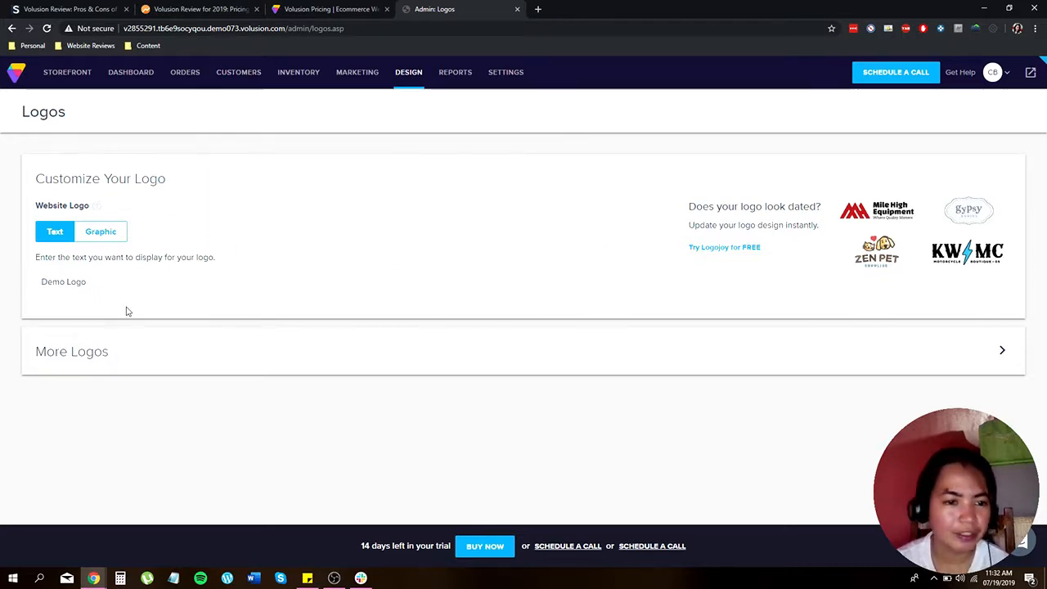
mouse_move(127, 196)
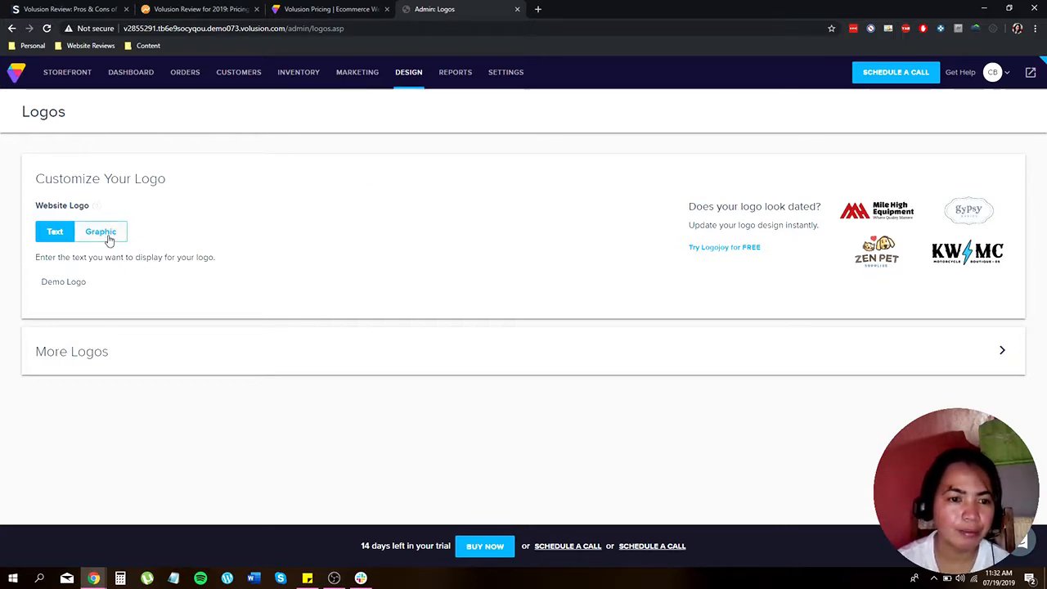
Switch to the graphic CREDO logo, start an image upload, then cancel it without choosing a file.
left_click(102, 232)
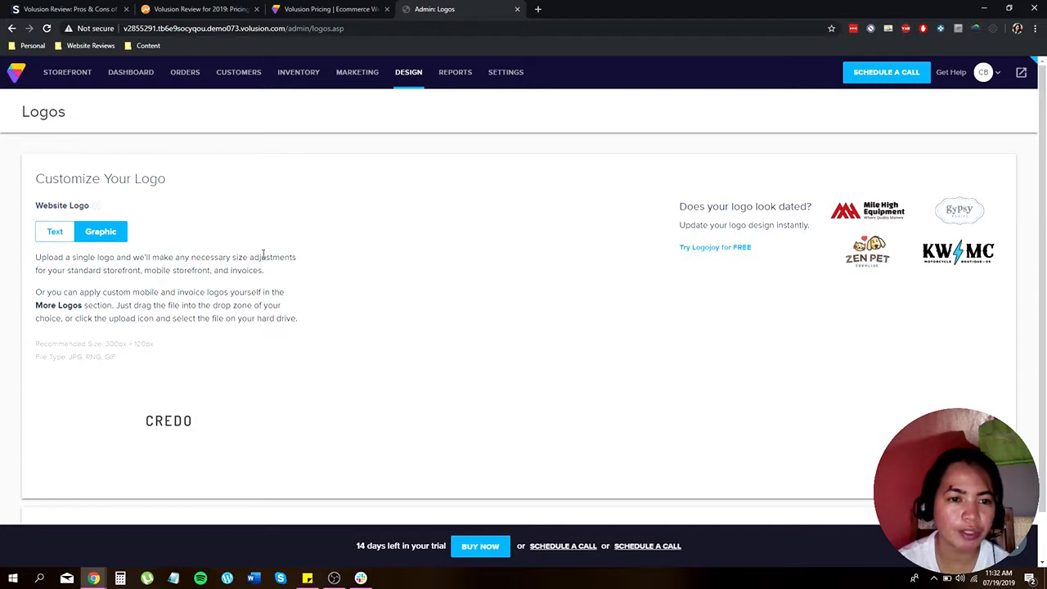
scroll("down", 3)
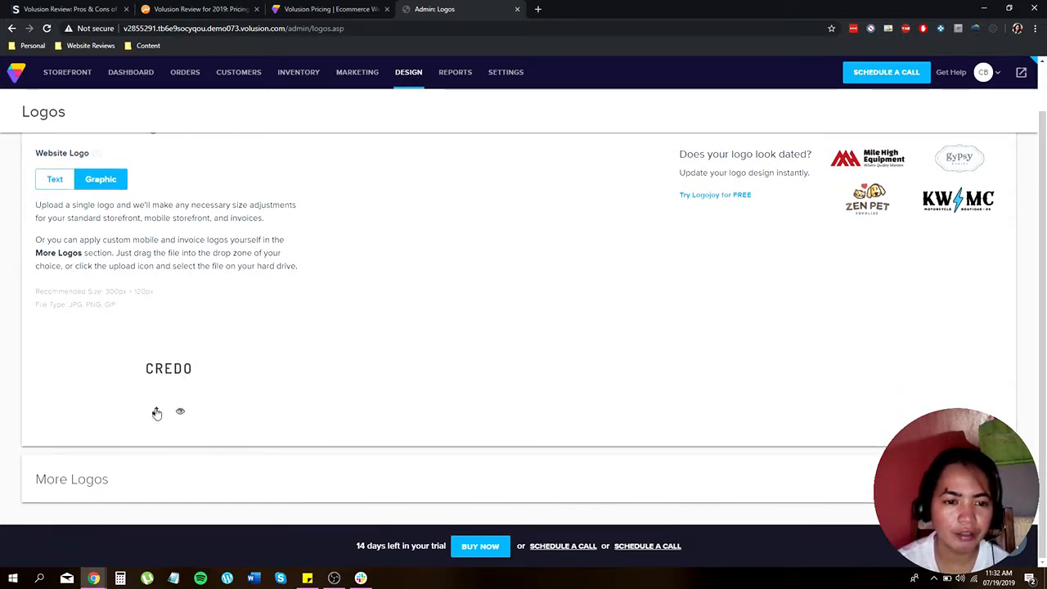
left_click(158, 410)
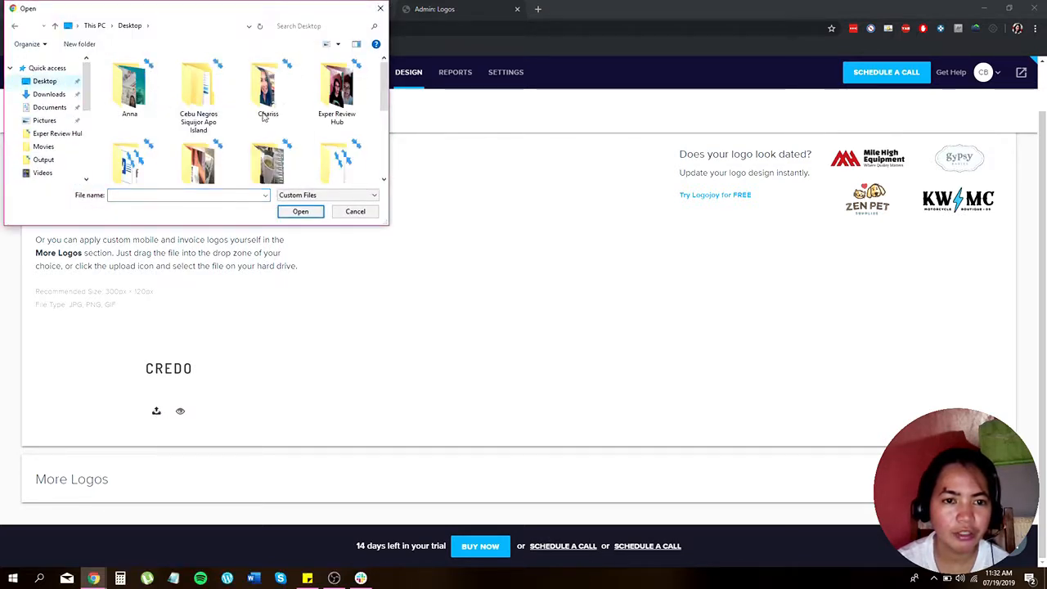
scroll("down", 3)
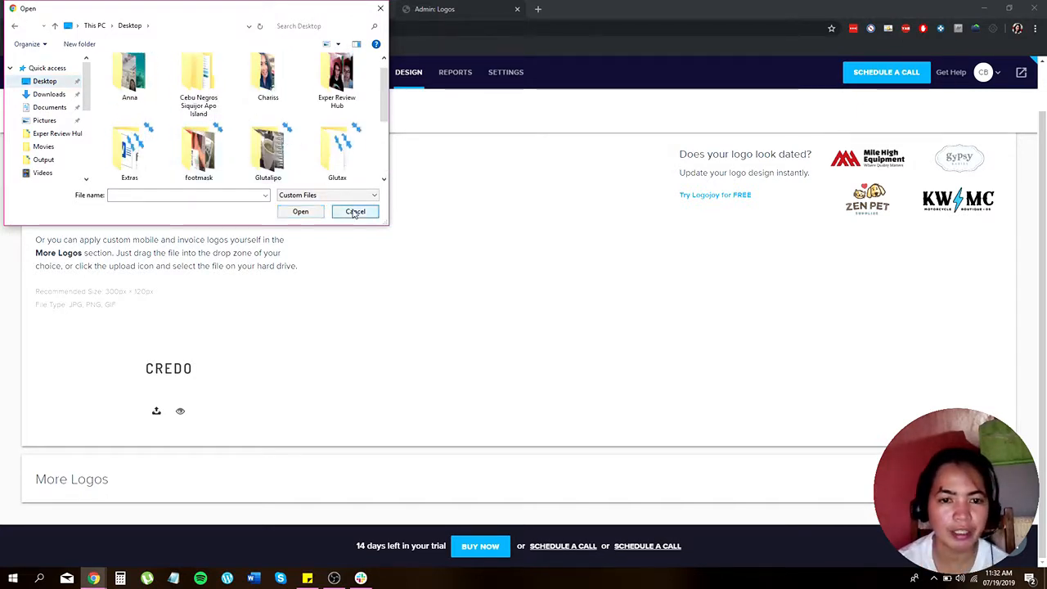
left_click(355, 211)
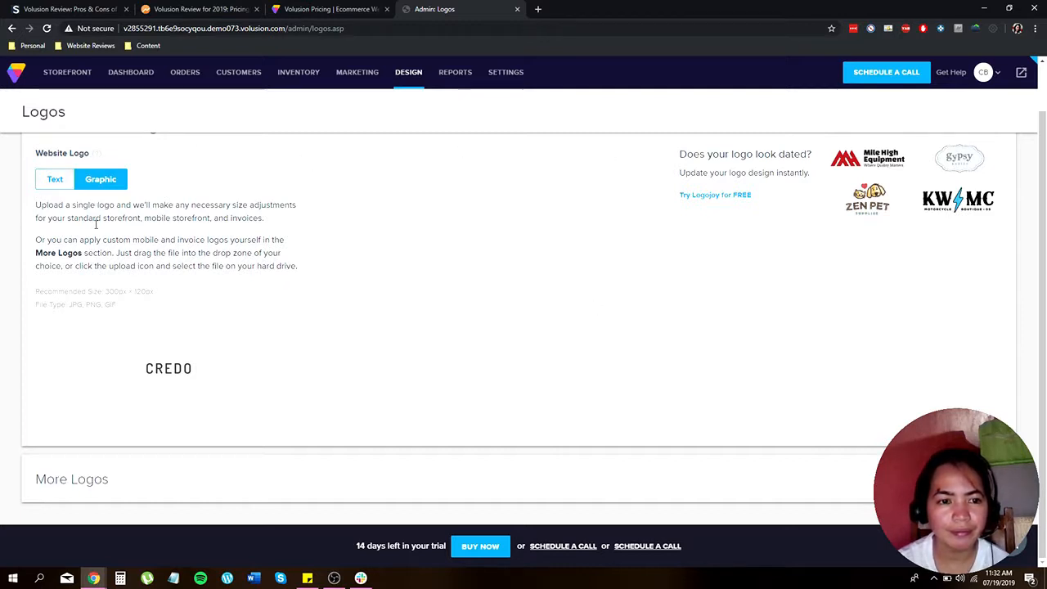
left_click(131, 72)
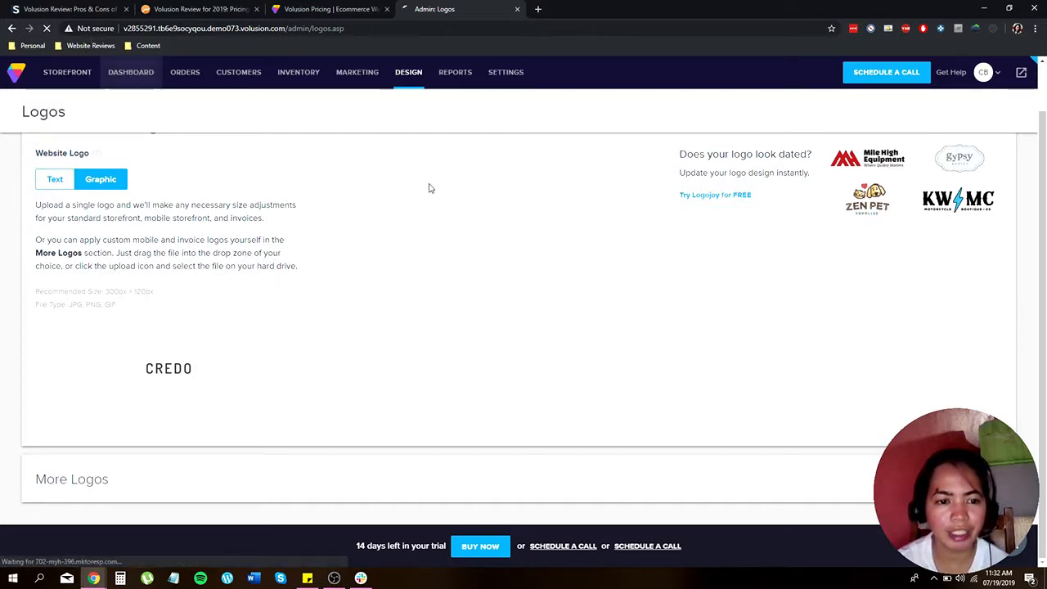
Return to the admin dashboard from the logo settings.
left_click(131, 72)
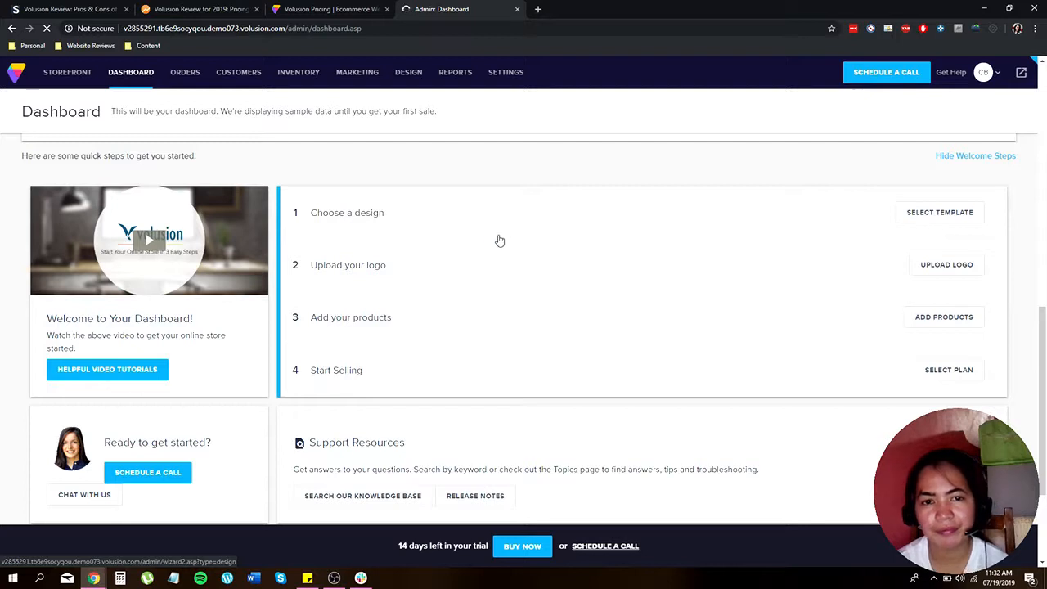
mouse_move(605, 259)
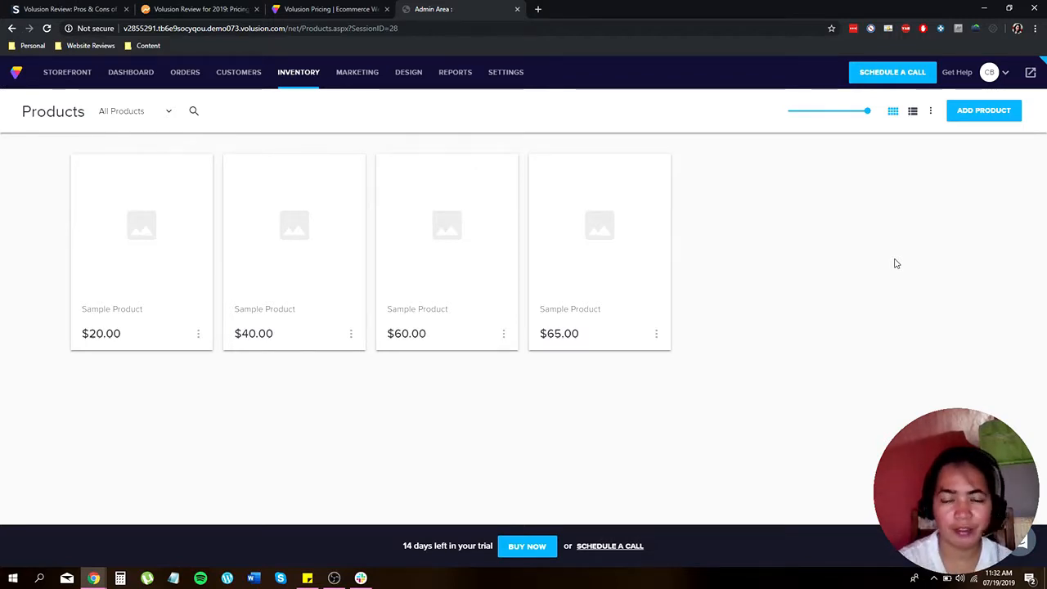
mouse_move(985, 111)
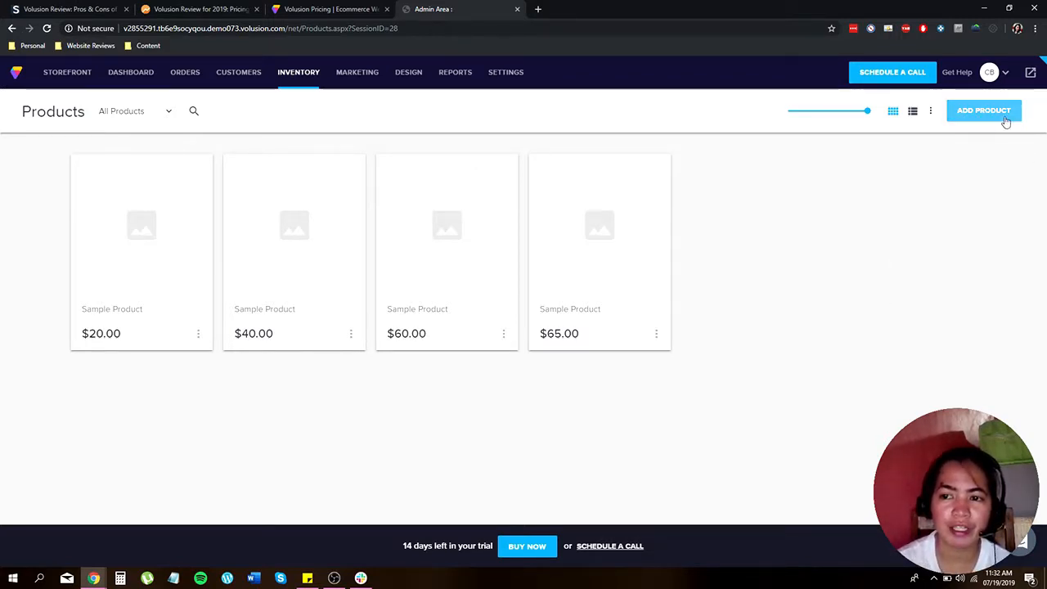
Start a blank Add New product form and focus its Name field.
left_click(983, 111)
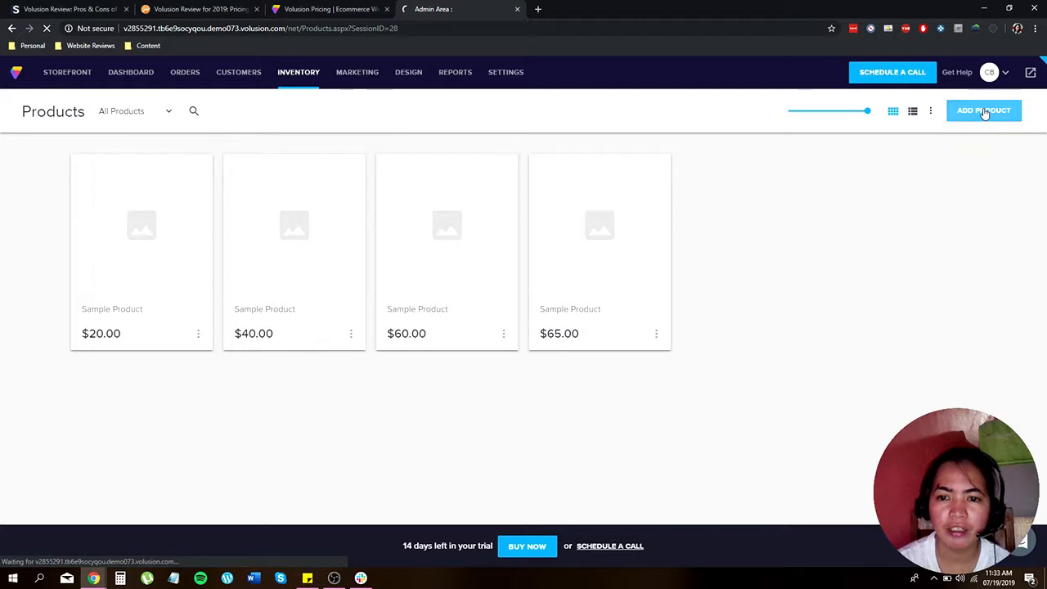
left_click(984, 111)
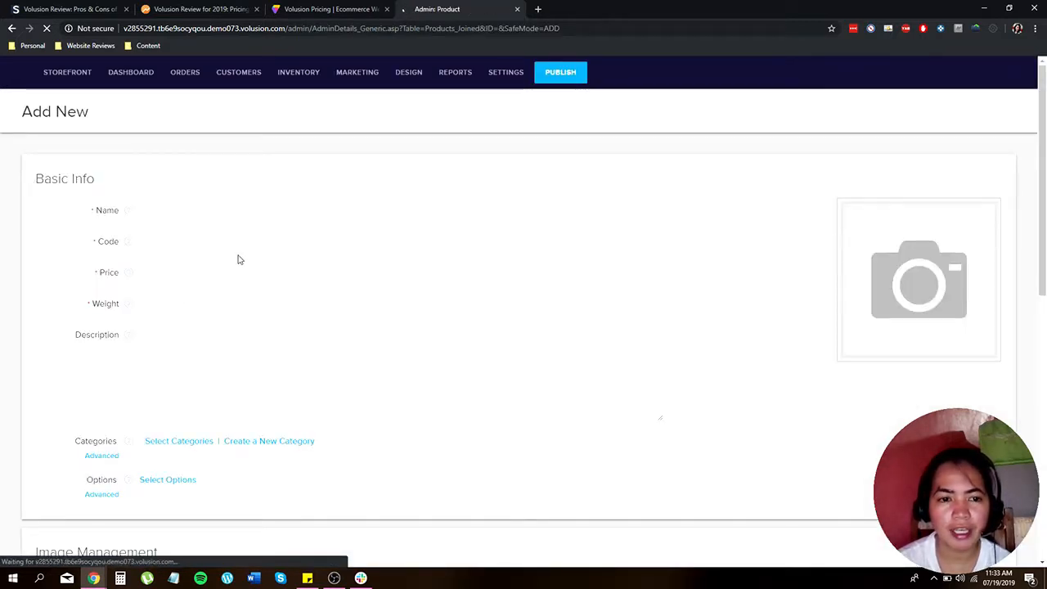
left_click(253, 211)
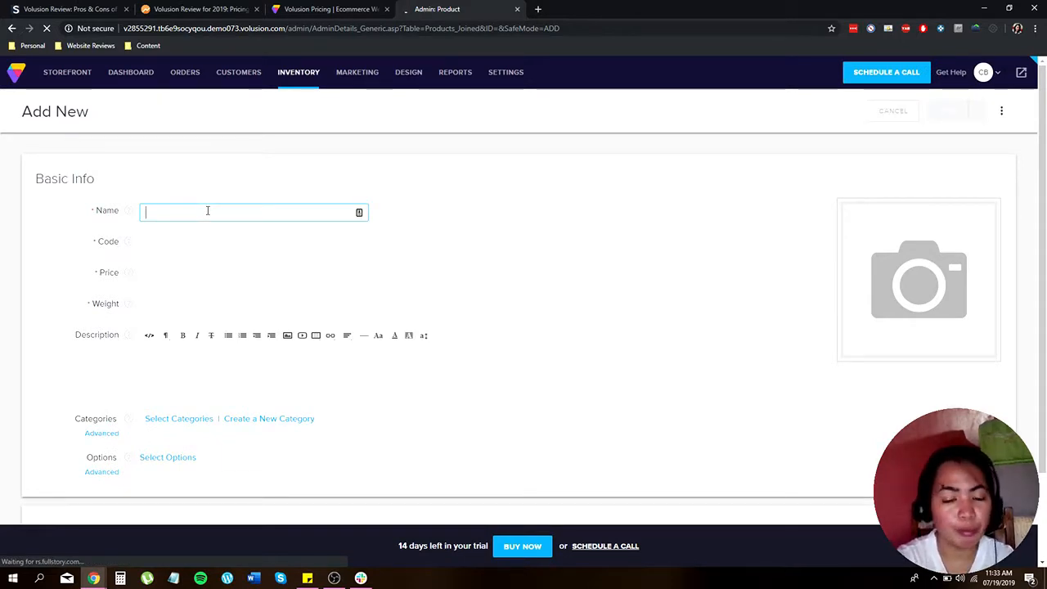
Name the new product 'Demo Product' and move to its description field.
type("Demo")
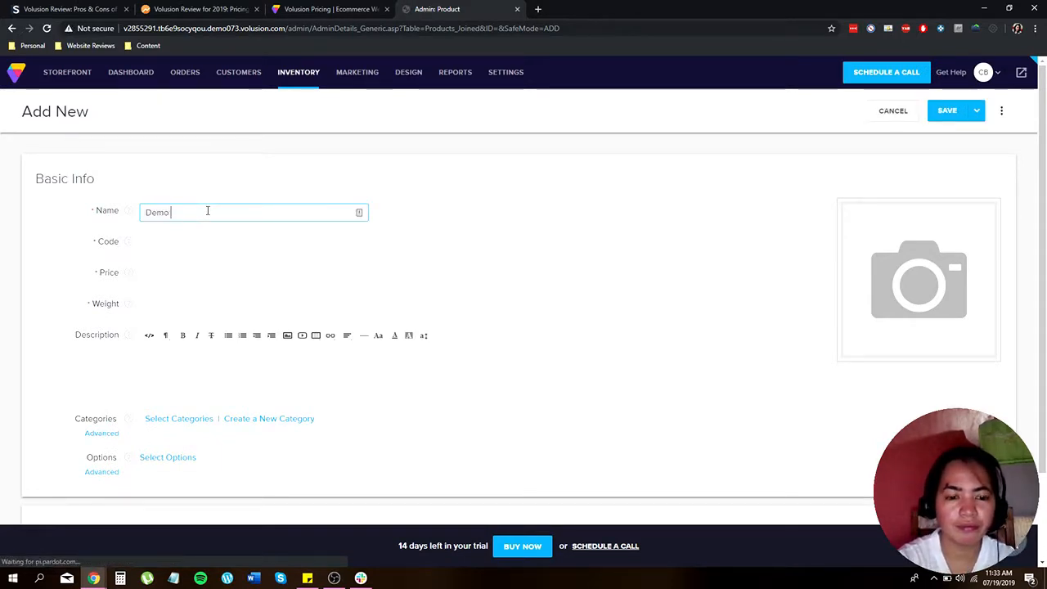
type("Product")
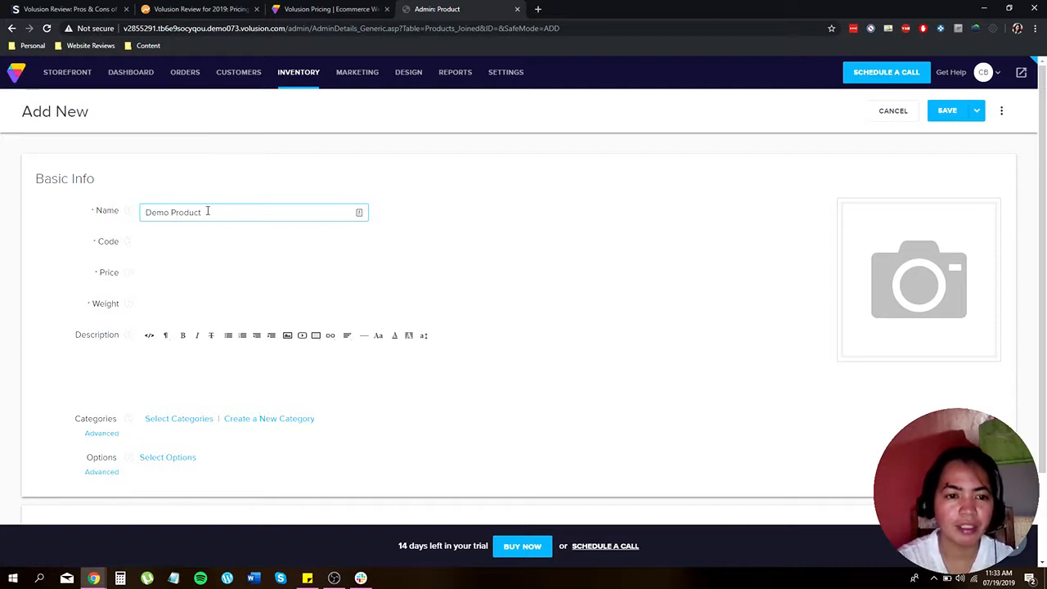
left_click(221, 243)
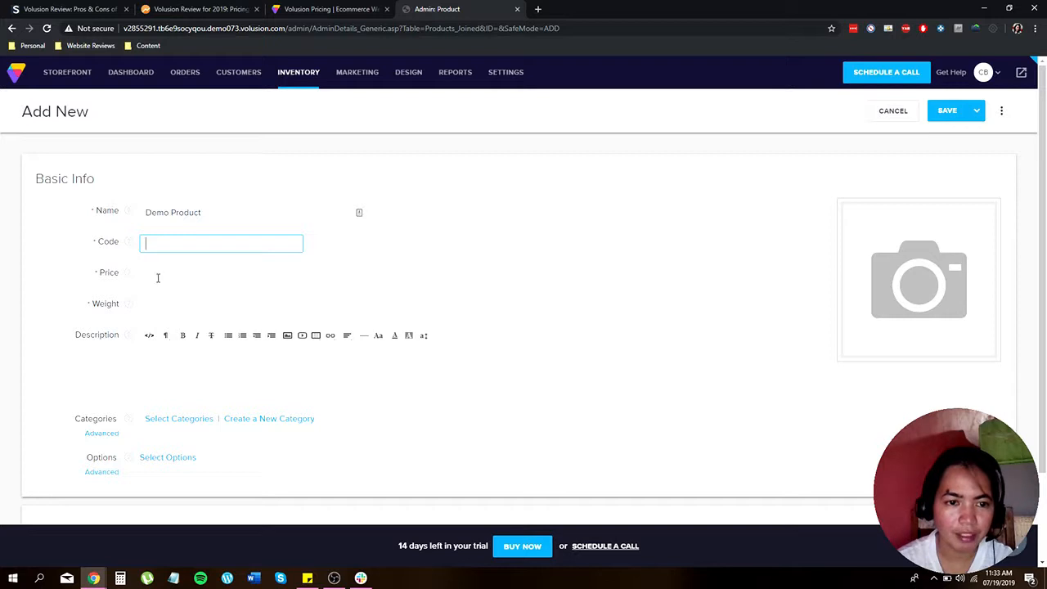
left_click(221, 273)
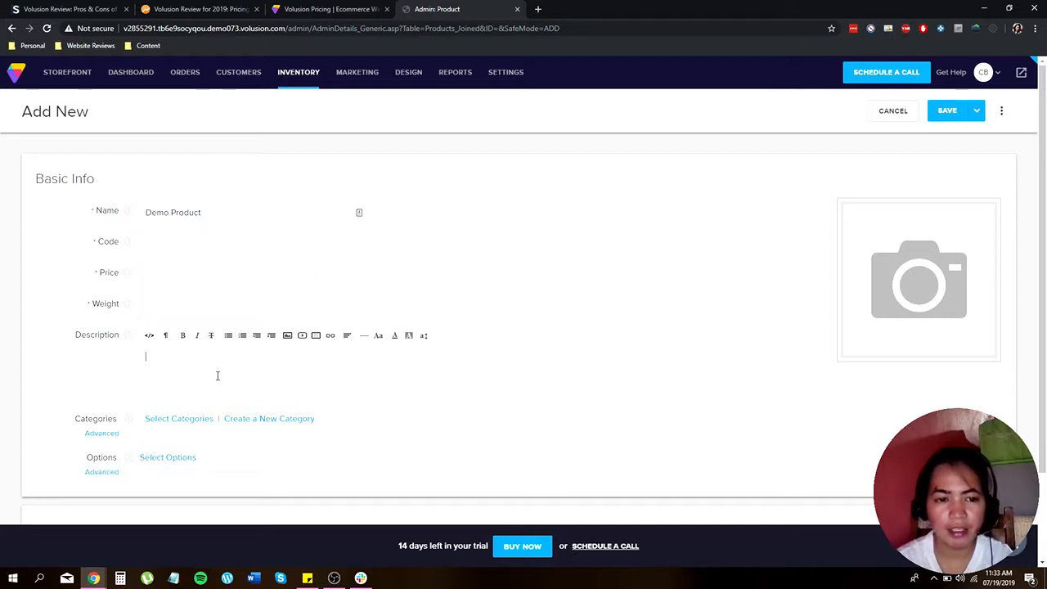
Write a trial description sentence beginning 'All the d...' and select it for removal.
type("A")
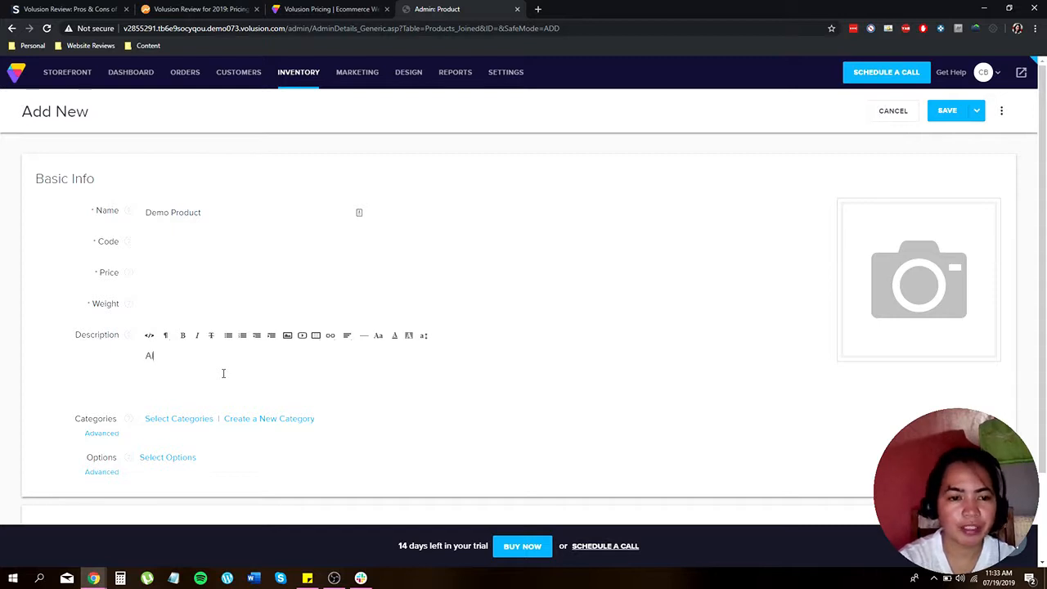
type("ll the d")
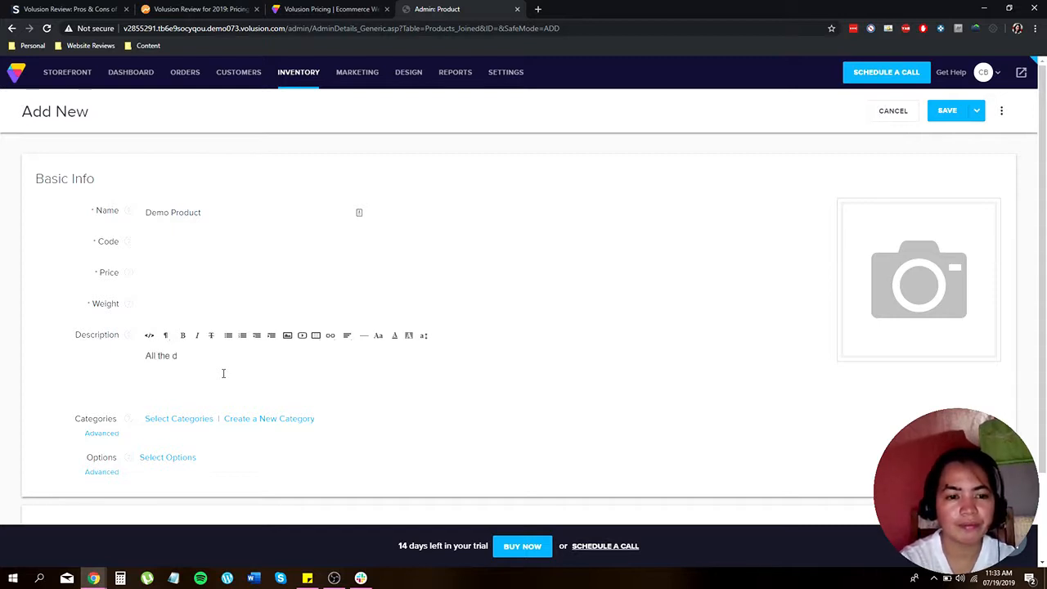
type("ect")
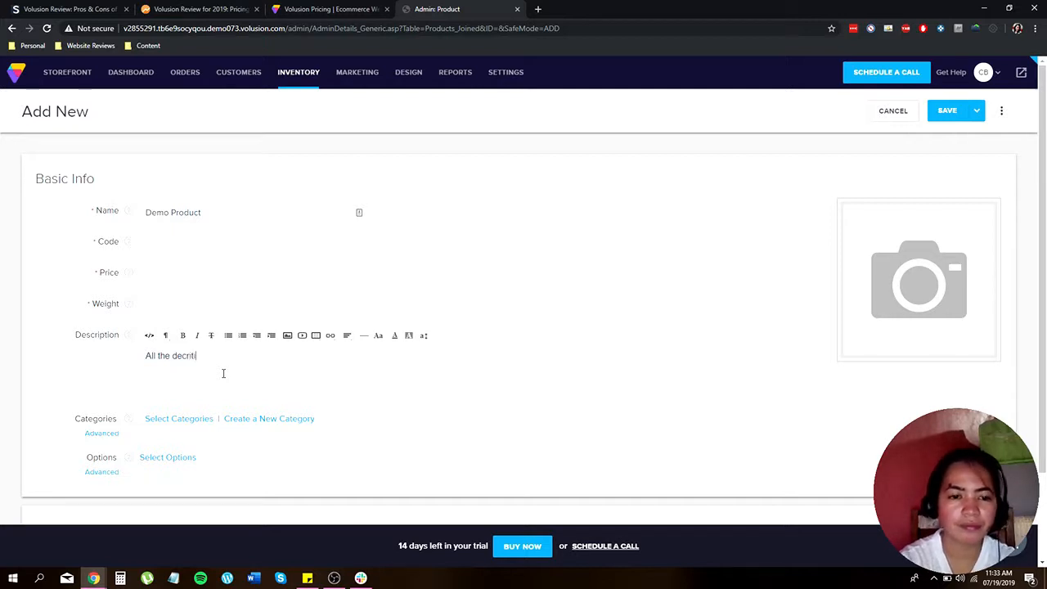
type("ions")
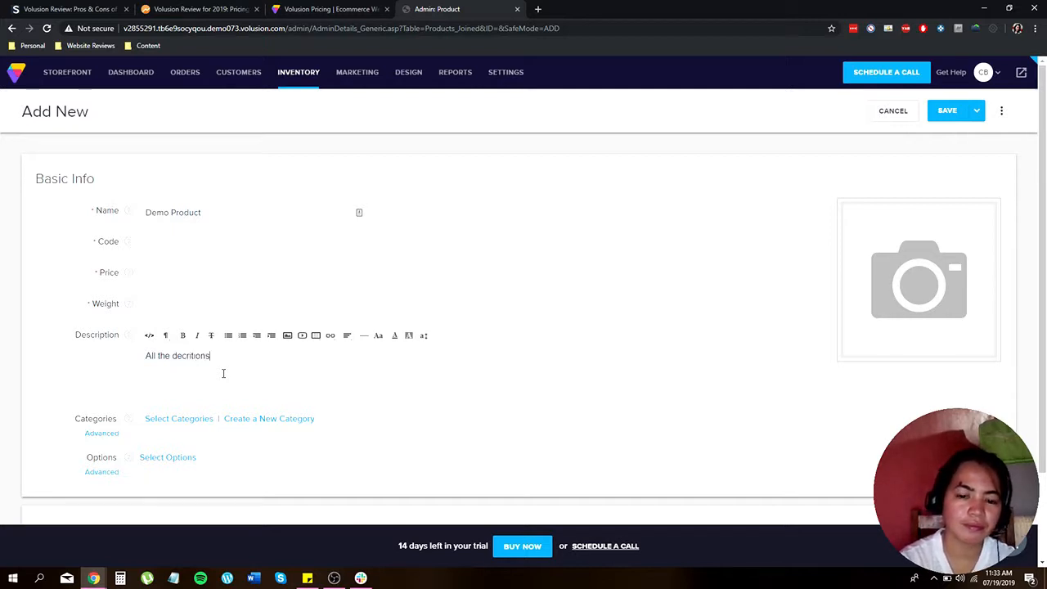
triple_click(177, 355)
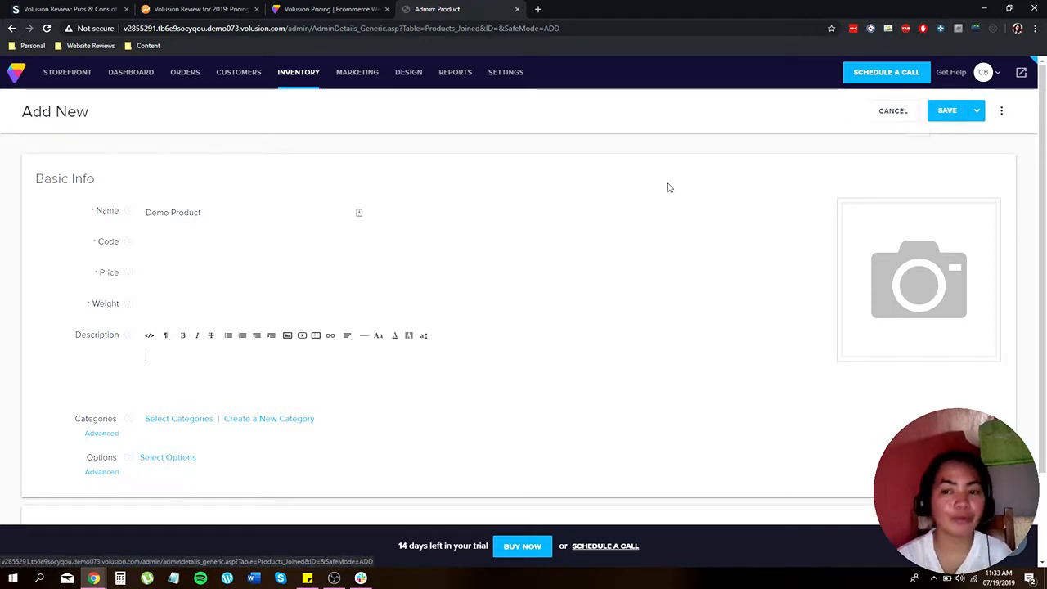
mouse_move(956, 287)
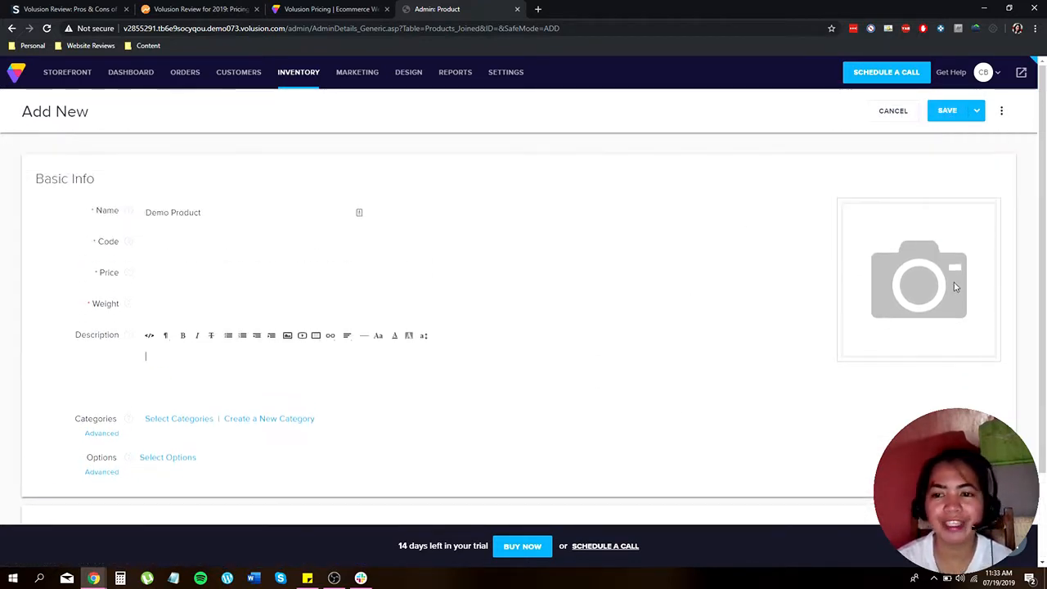
Abandon the unsaved Demo Product form, confirming Leave in the Leave site dialog.
scroll("down", 3)
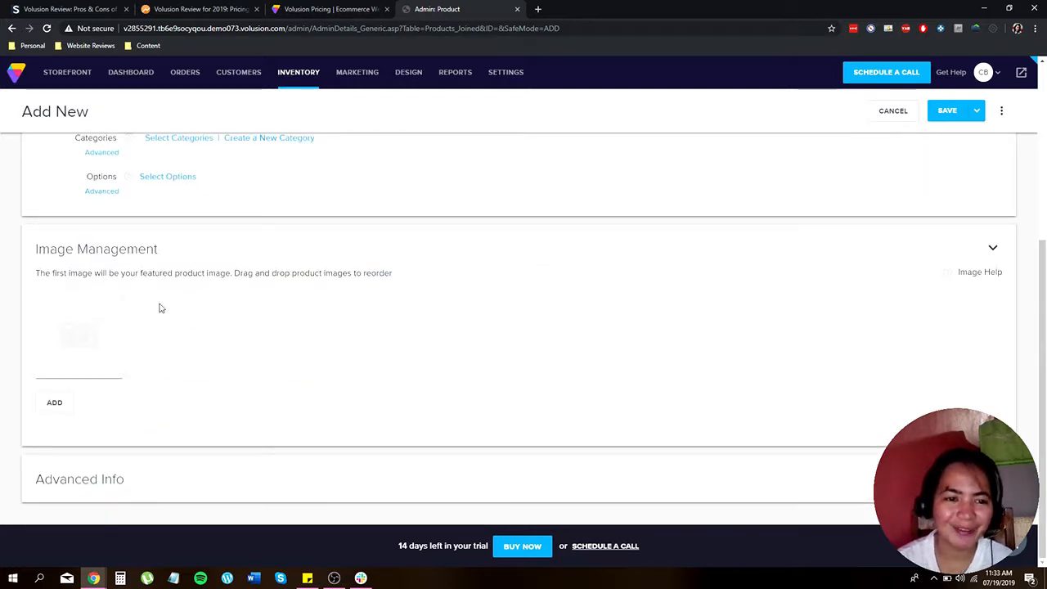
mouse_move(55, 402)
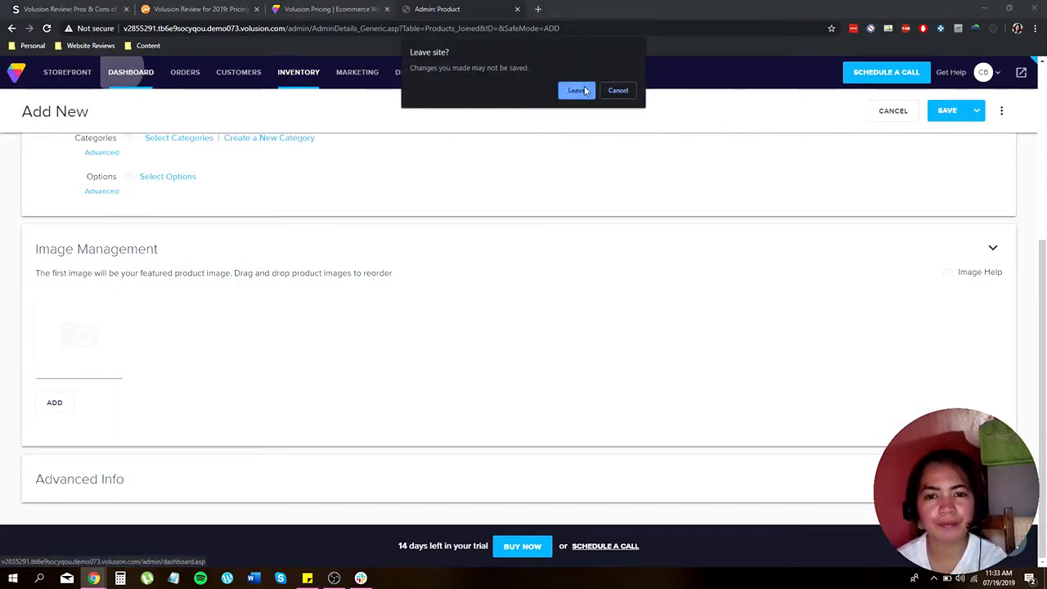
left_click(576, 90)
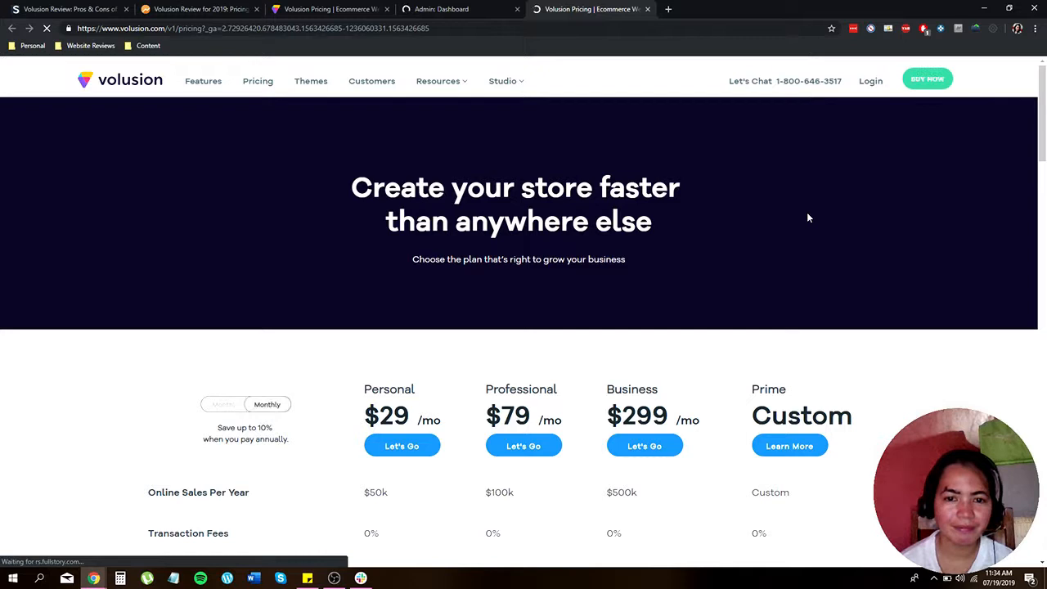
scroll("down", 3)
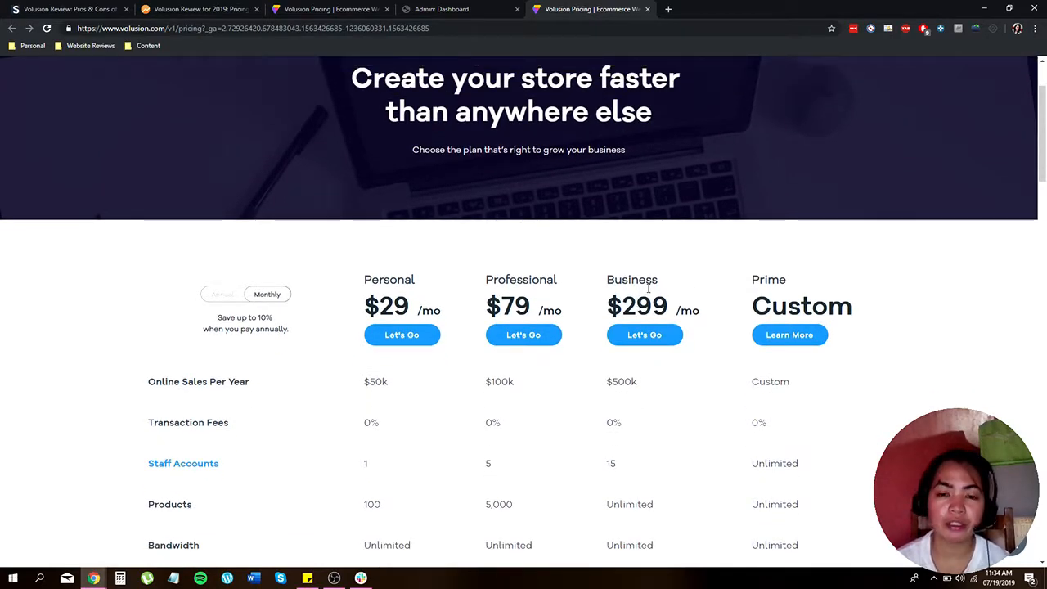
mouse_move(706, 318)
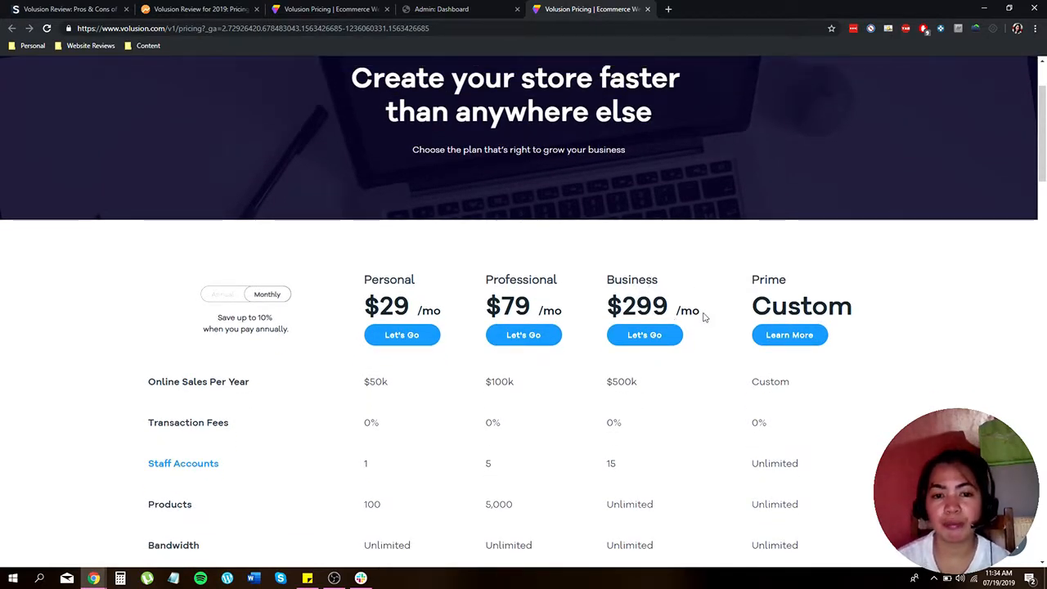
scroll("down", 3)
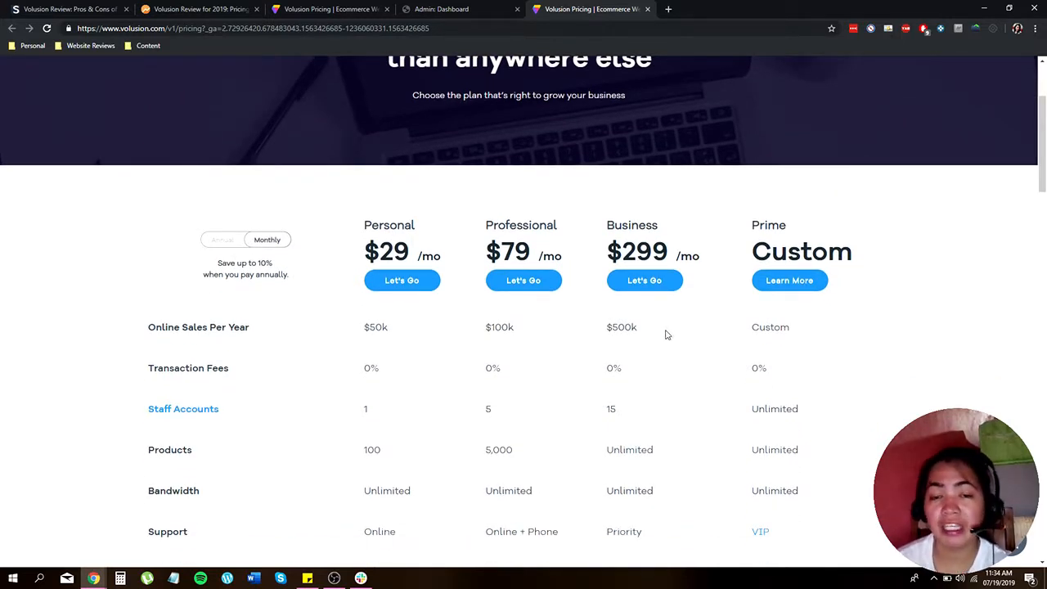
scroll("down", 3)
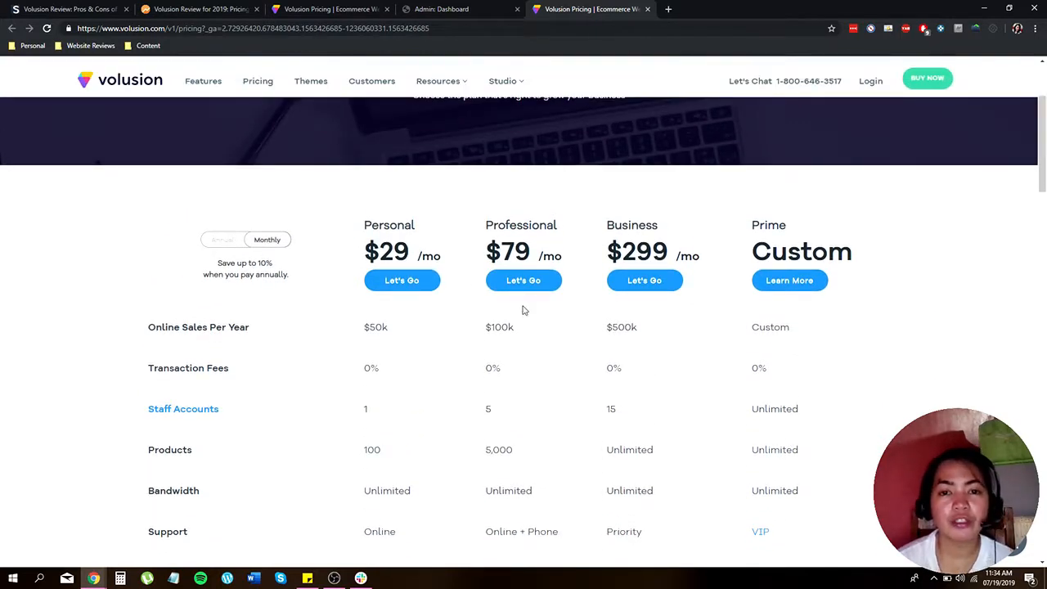
mouse_move(458, 303)
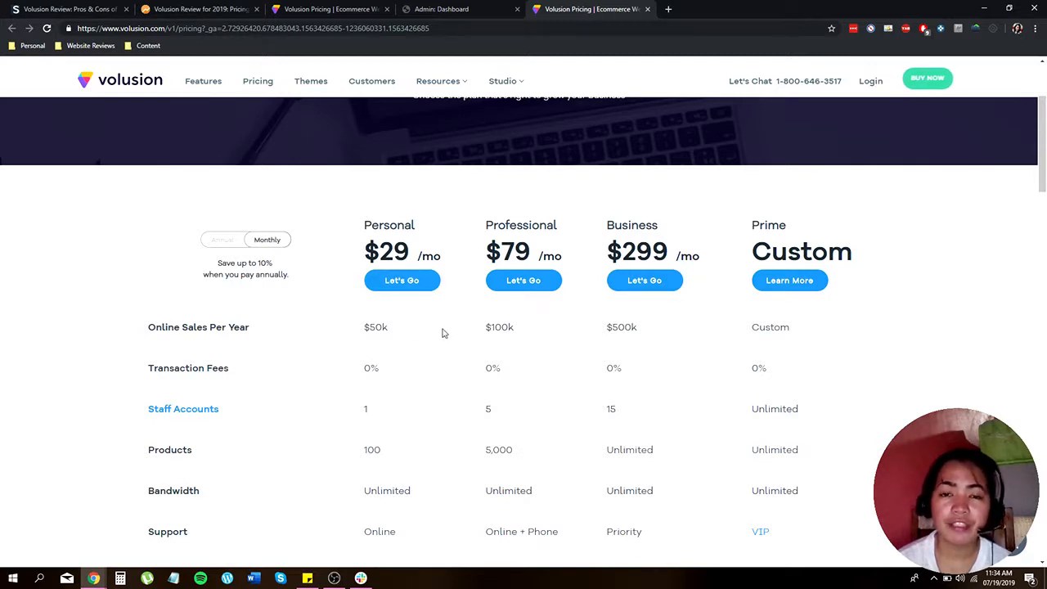
mouse_move(412, 383)
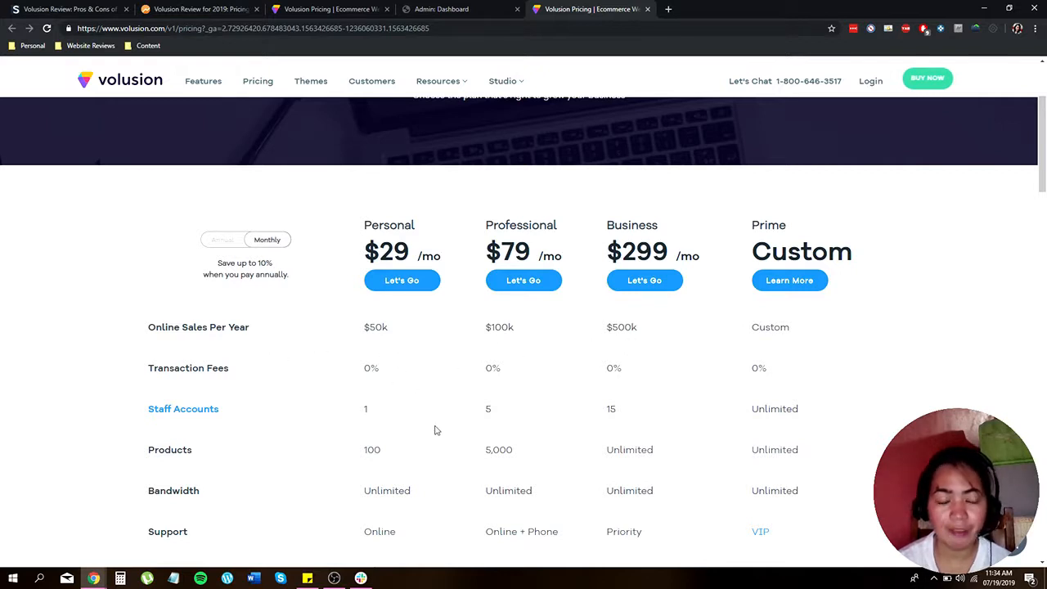
mouse_move(400, 409)
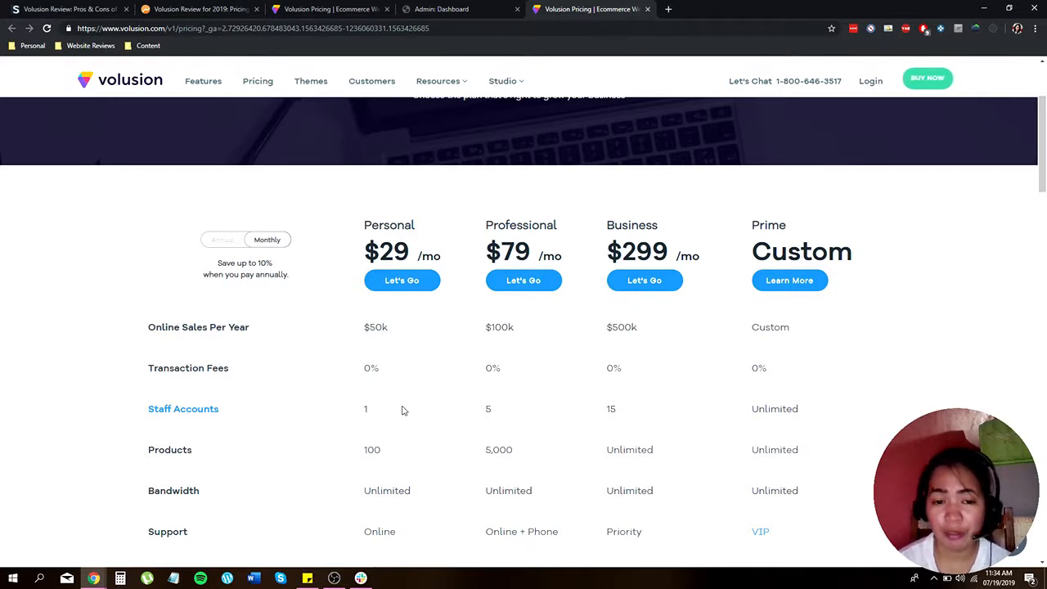
scroll("down", 3)
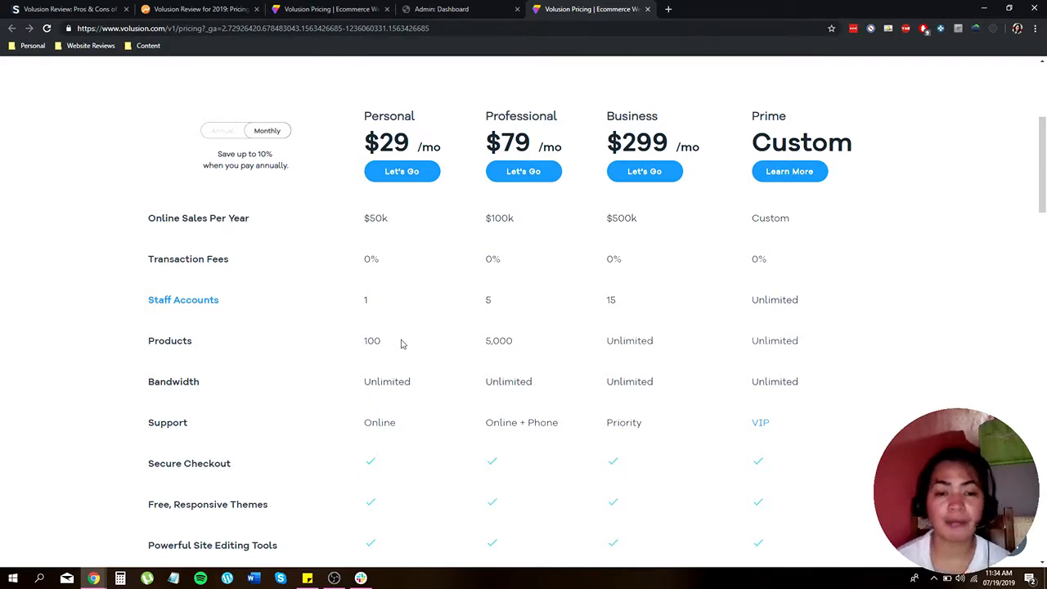
mouse_move(615, 370)
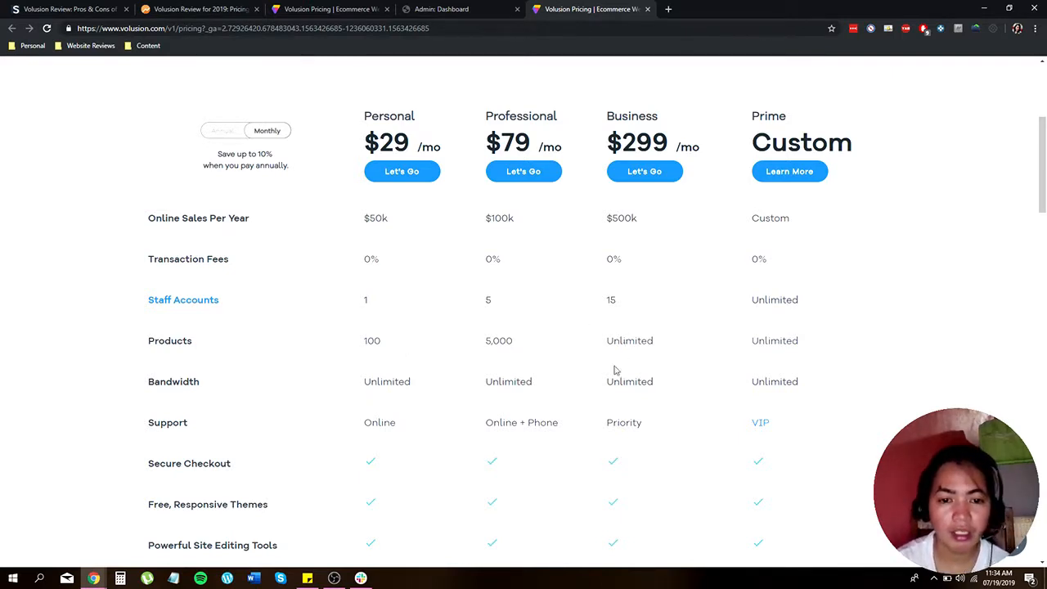
mouse_move(478, 389)
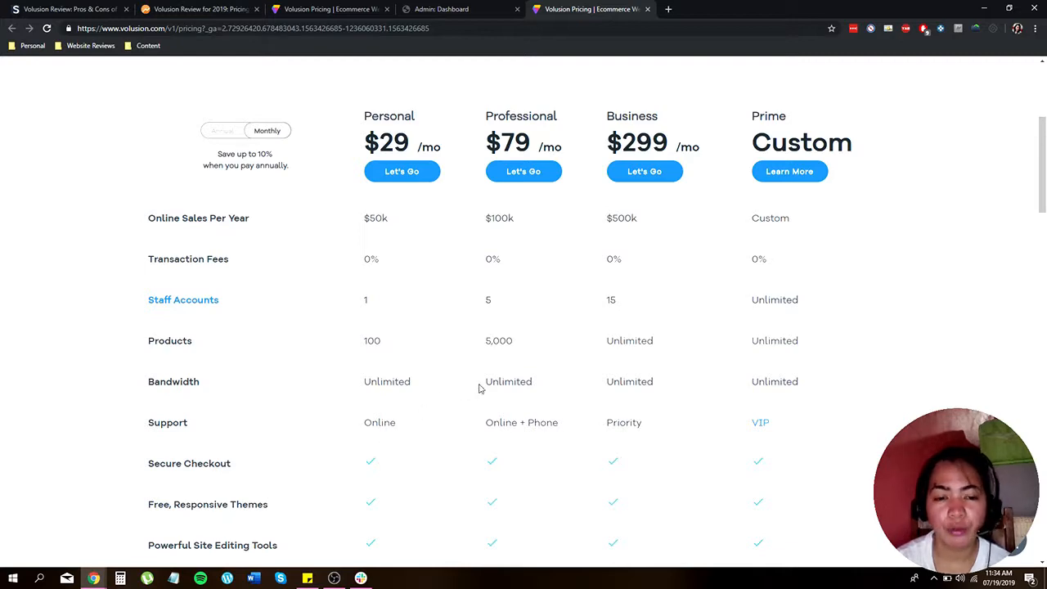
scroll("down", 3)
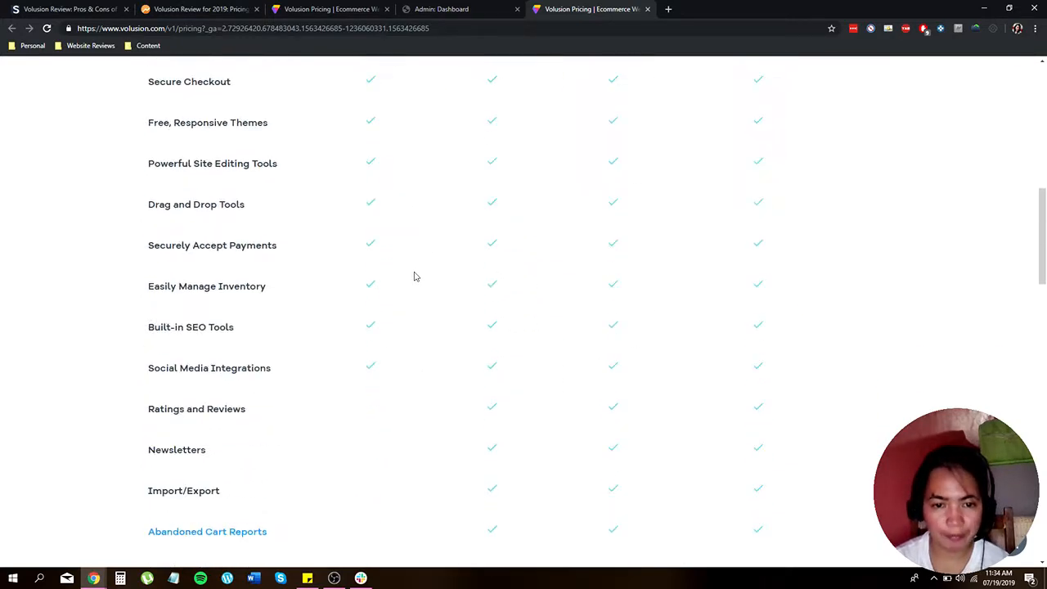
scroll("down", 3)
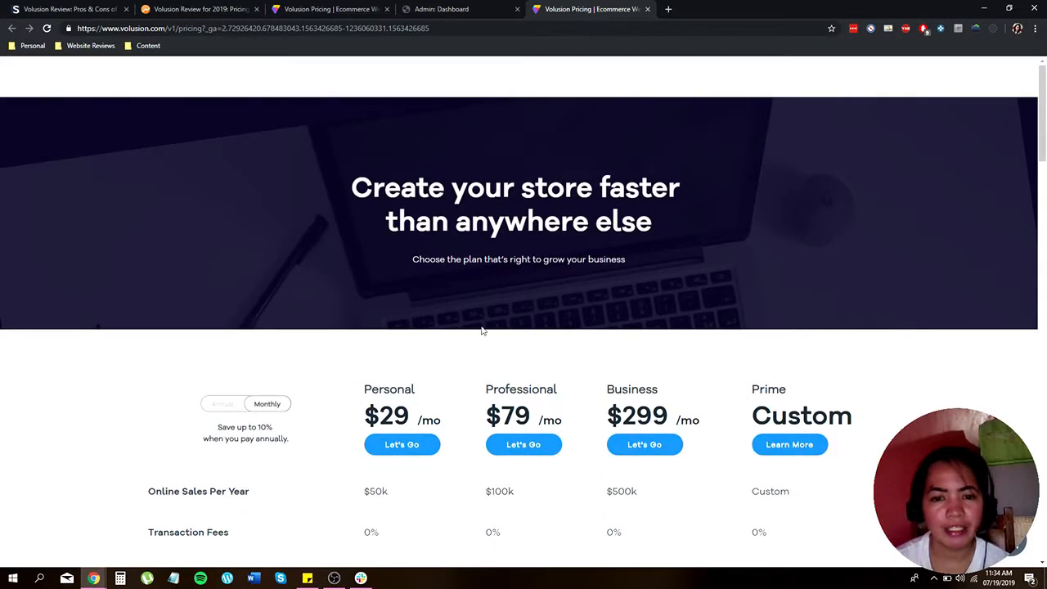
scroll("down", 3)
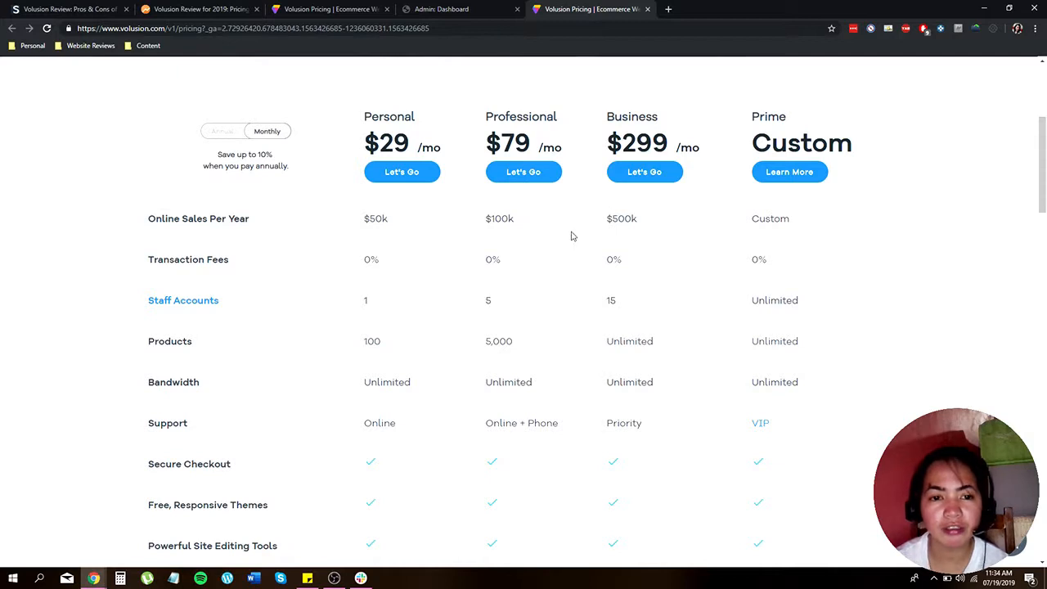
mouse_move(529, 216)
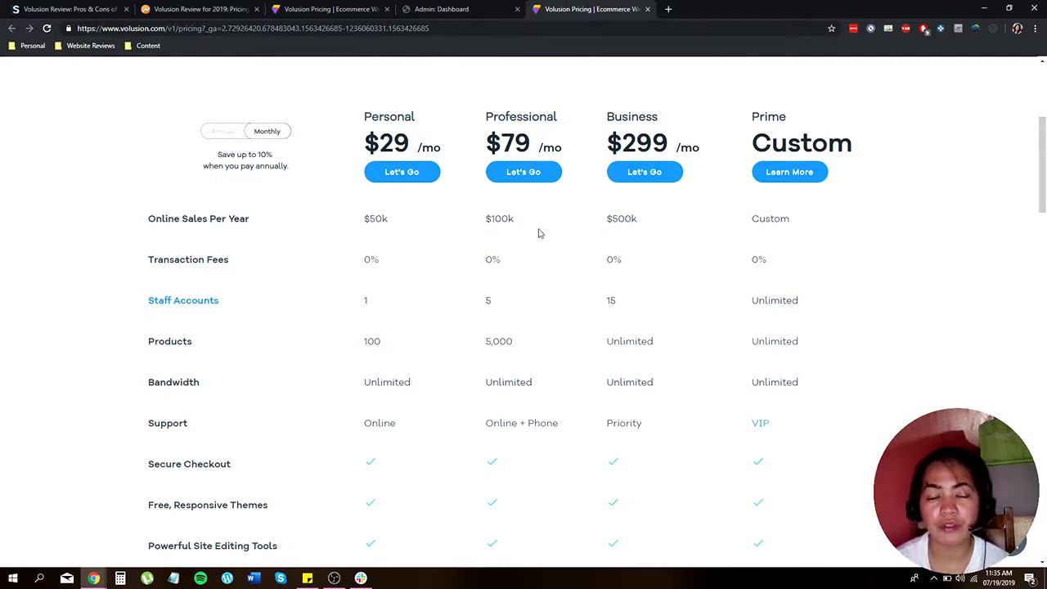
mouse_move(515, 277)
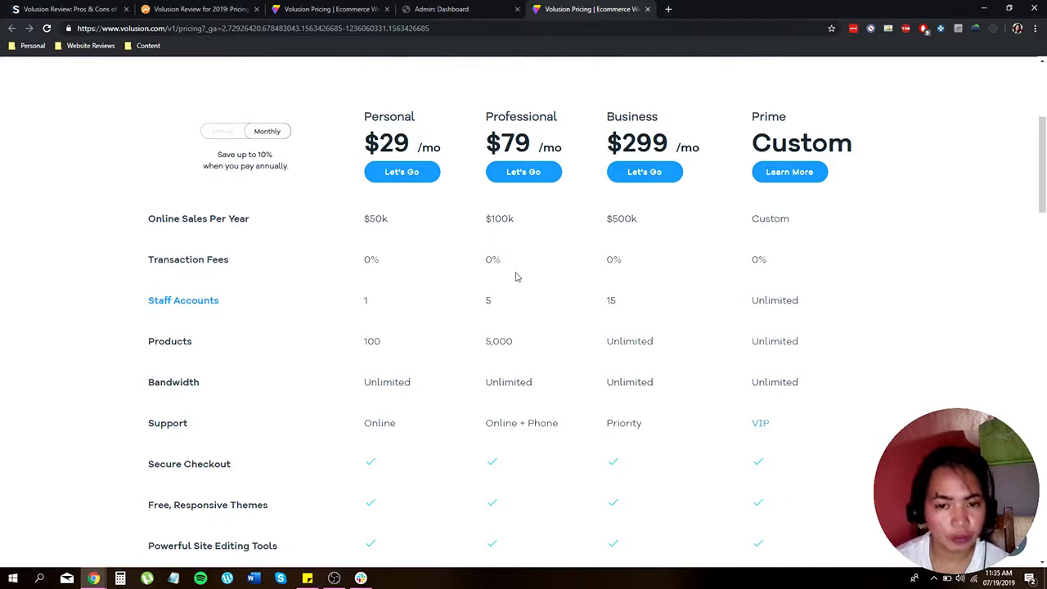
mouse_move(532, 311)
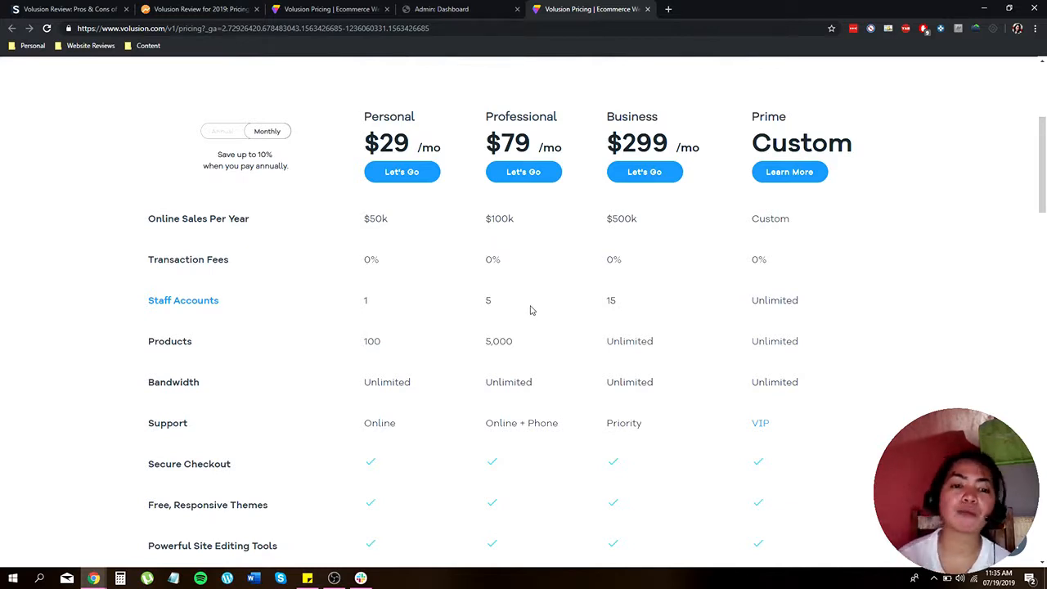
scroll("down", 3)
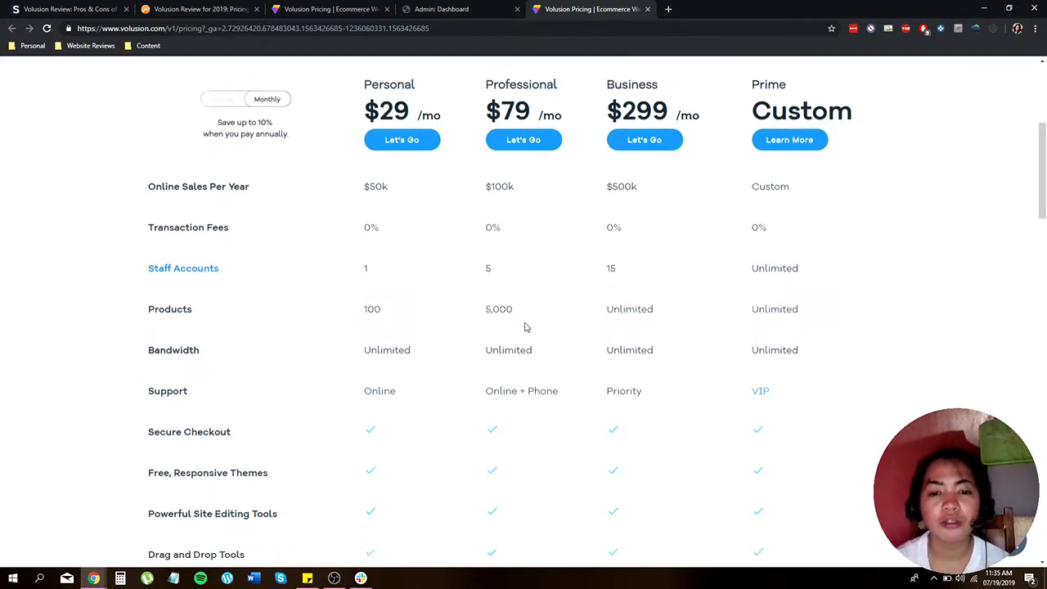
scroll("down", 3)
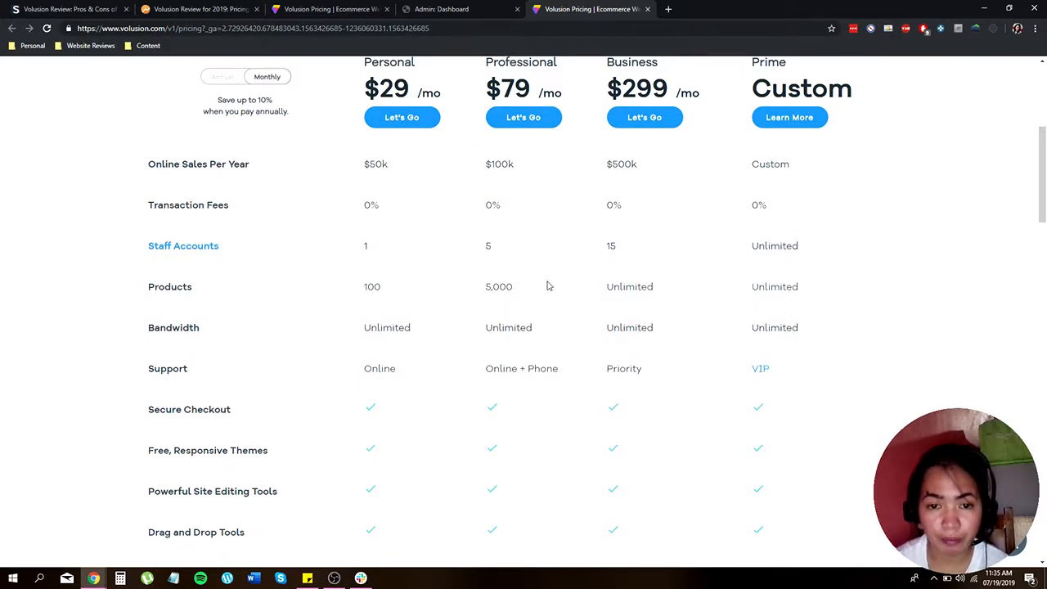
scroll("down", 3)
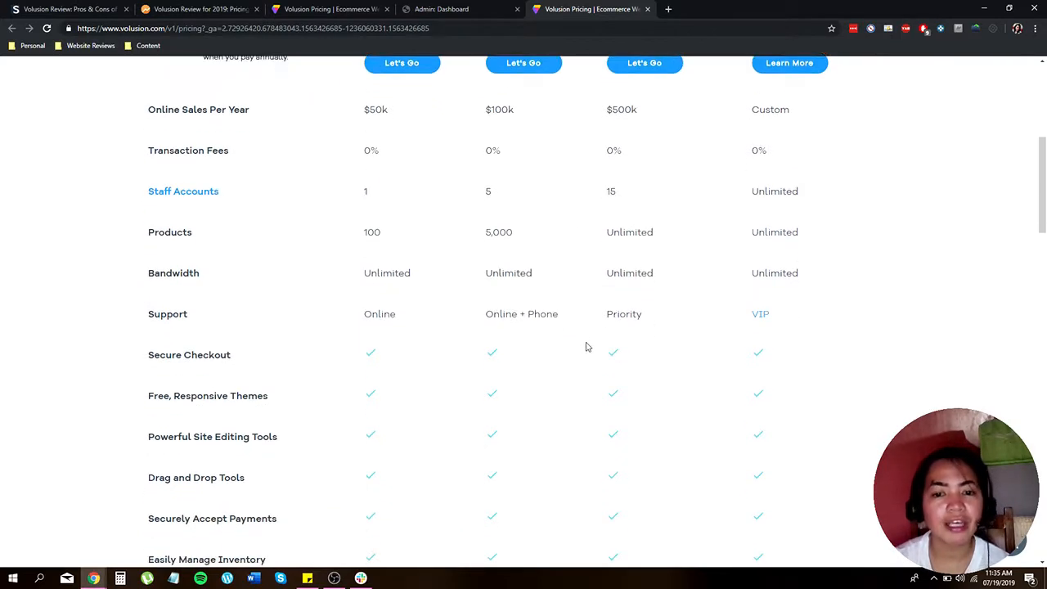
scroll("down", 3)
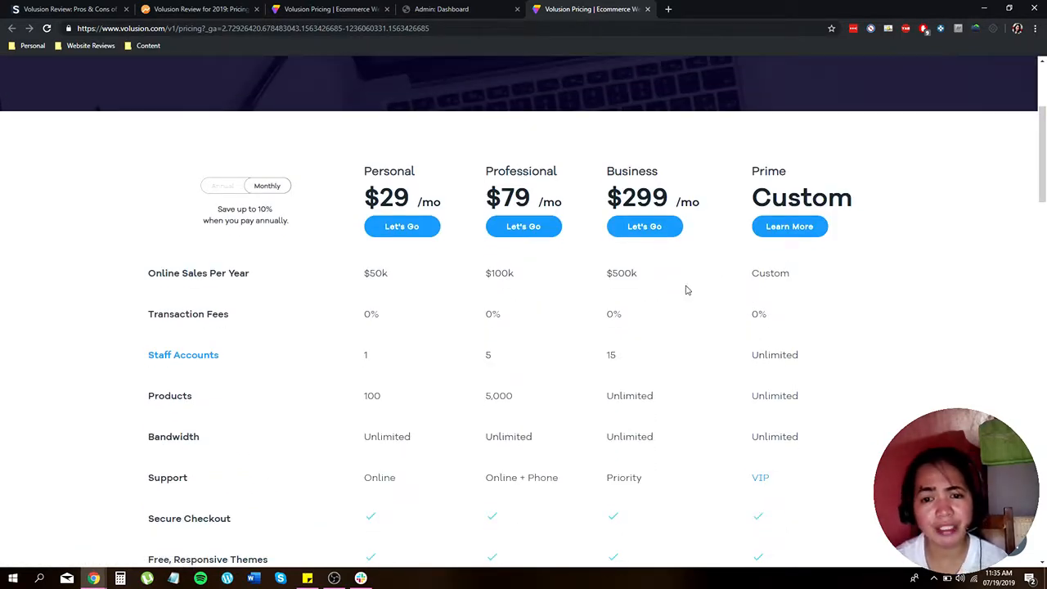
mouse_move(691, 288)
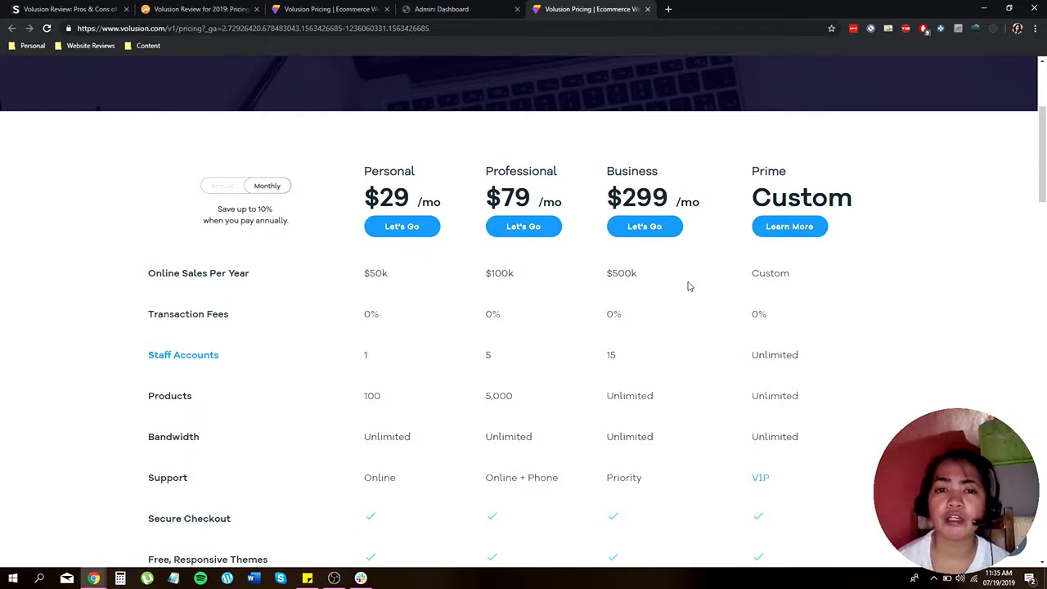
mouse_move(775, 104)
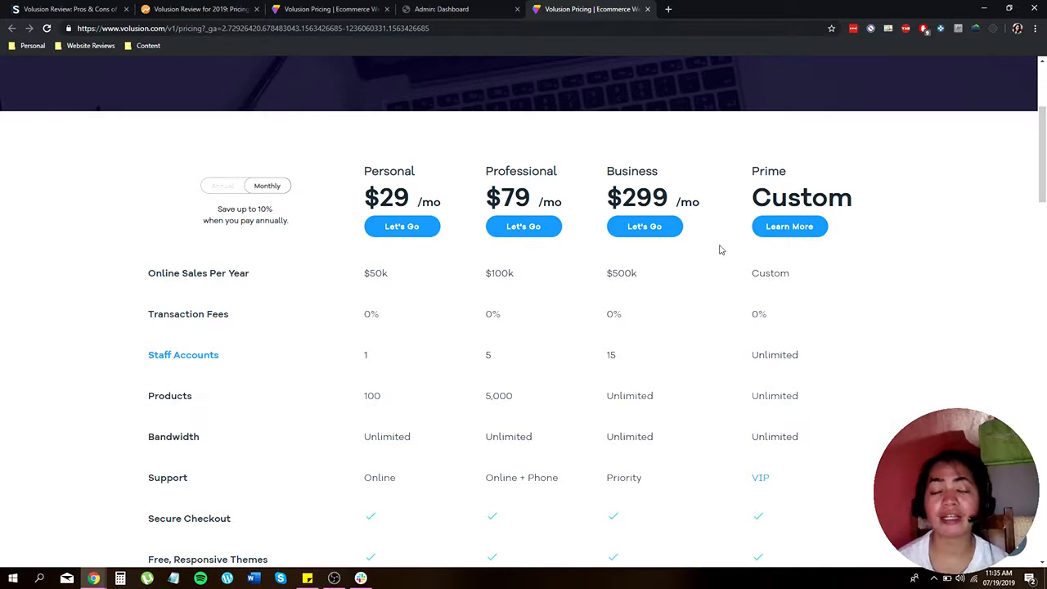
mouse_move(645, 273)
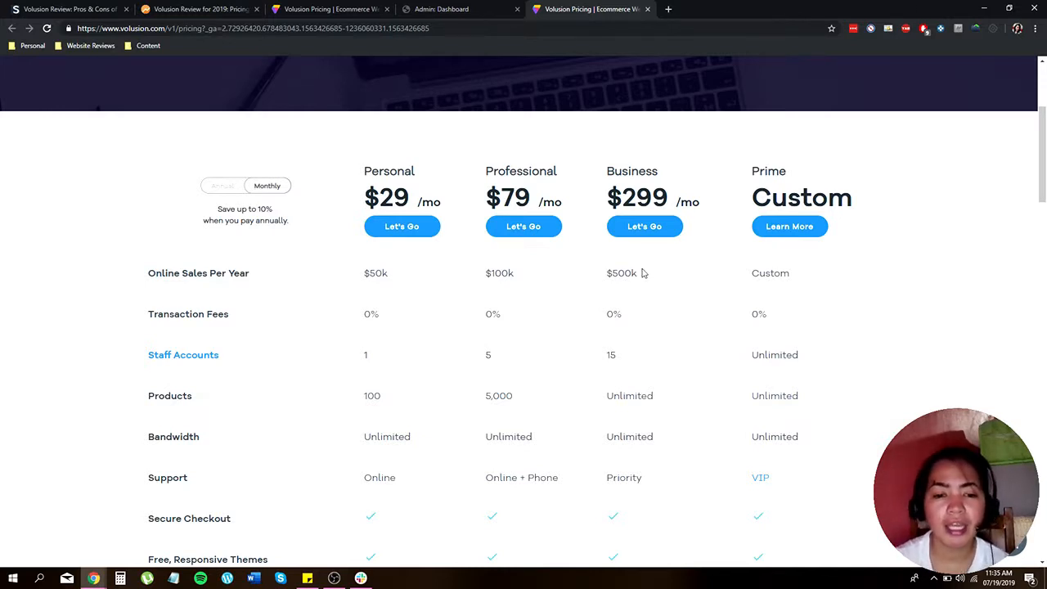
scroll("down", 3)
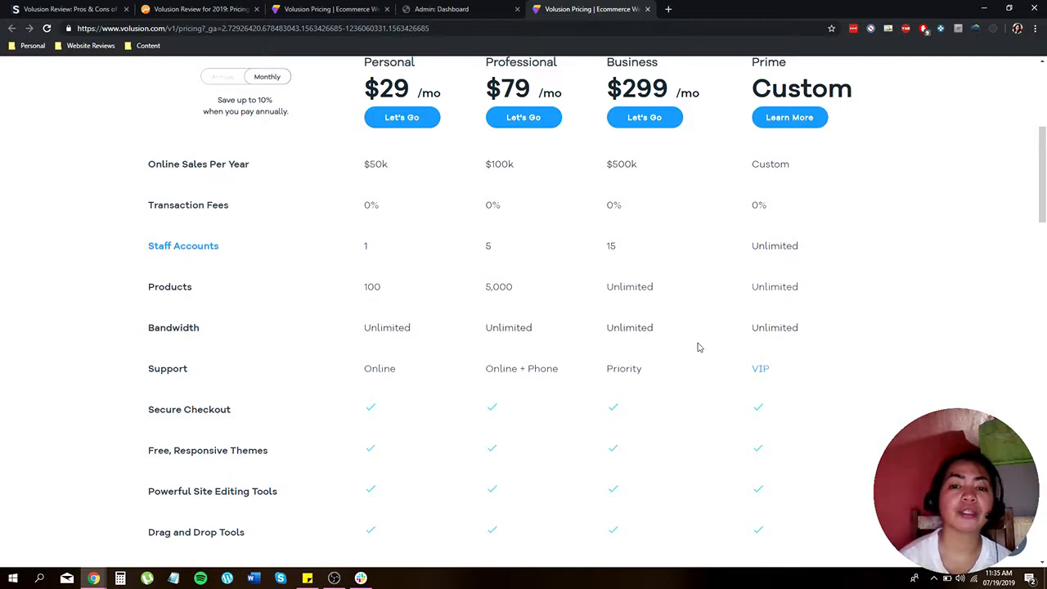
scroll("down", 3)
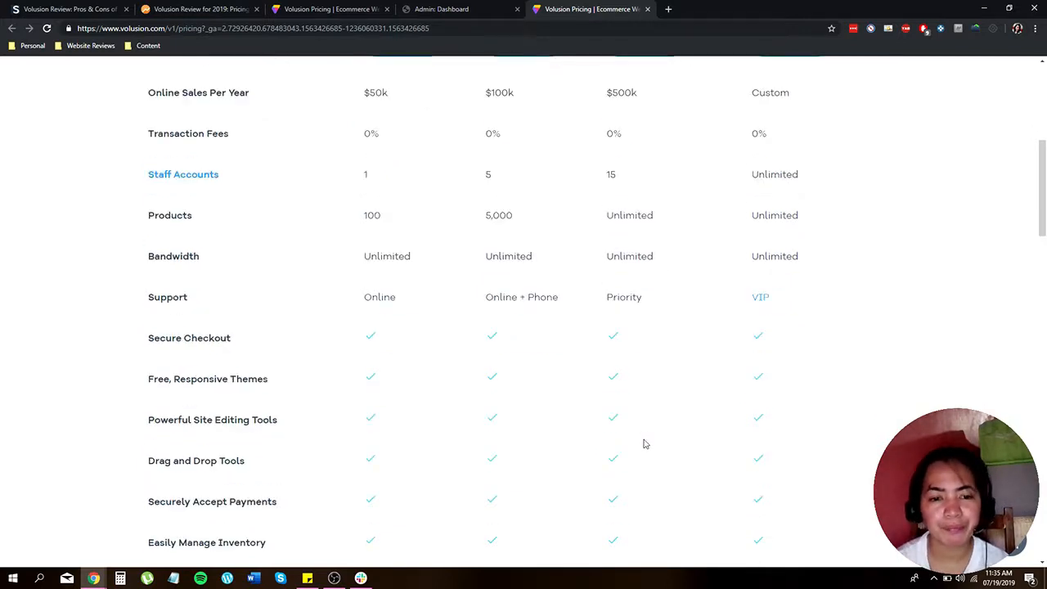
scroll("up", 3)
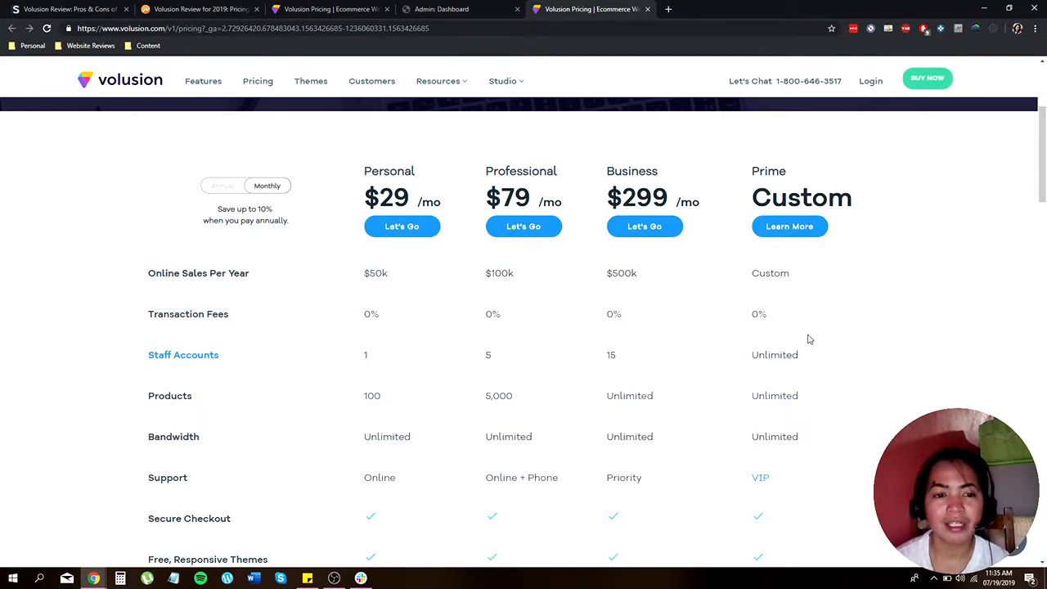
scroll("down", 3)
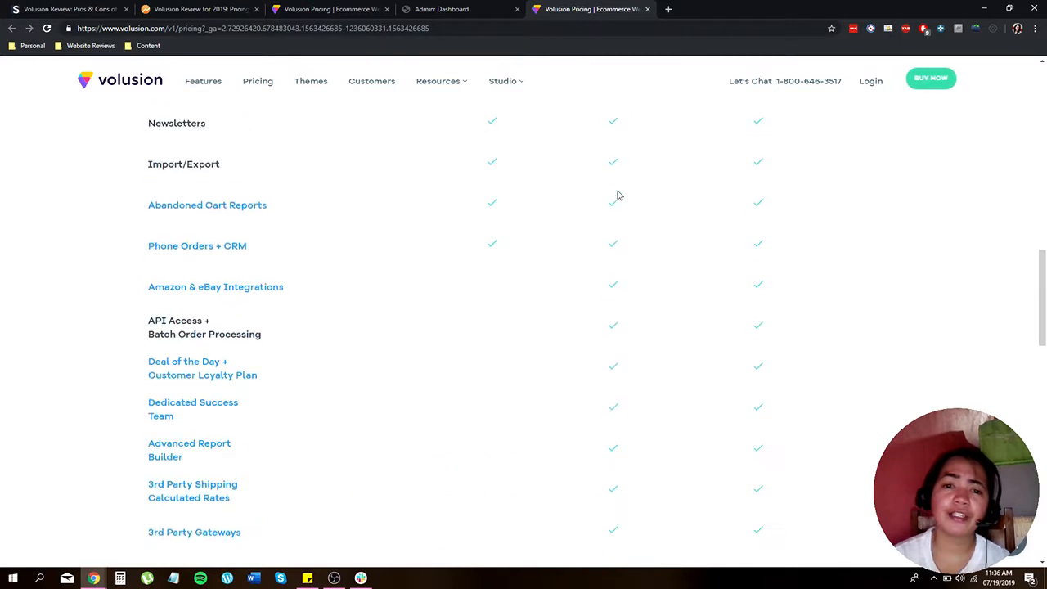
scroll("up", 3)
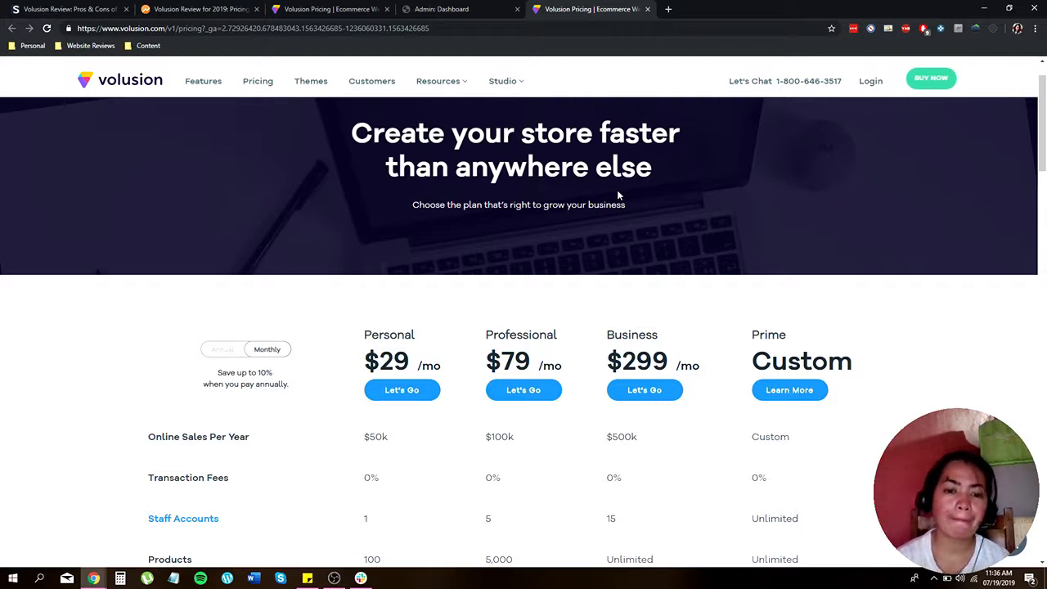
scroll("down", 3)
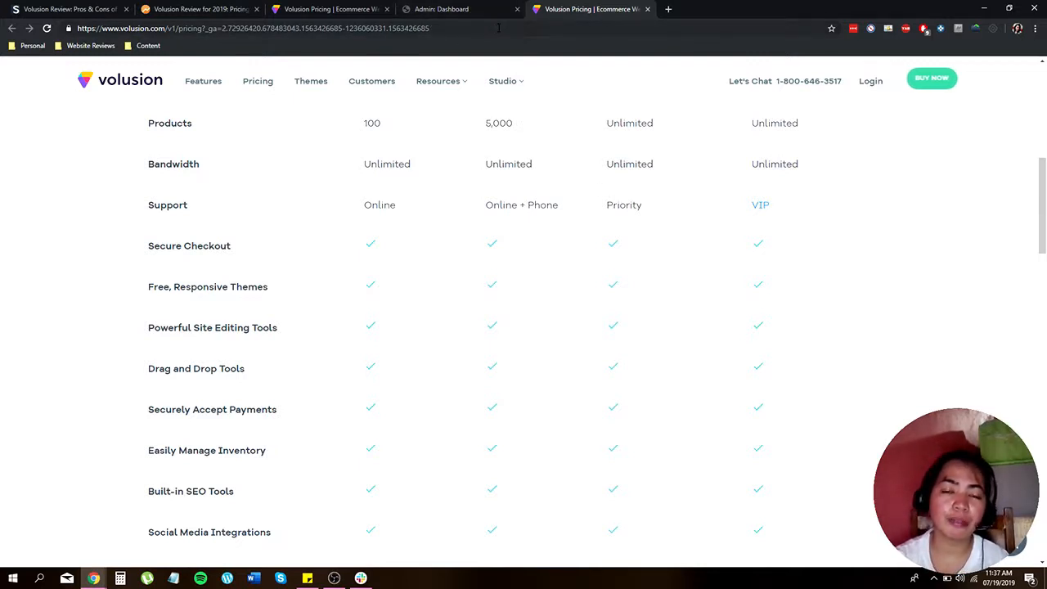
mouse_move(581, 42)
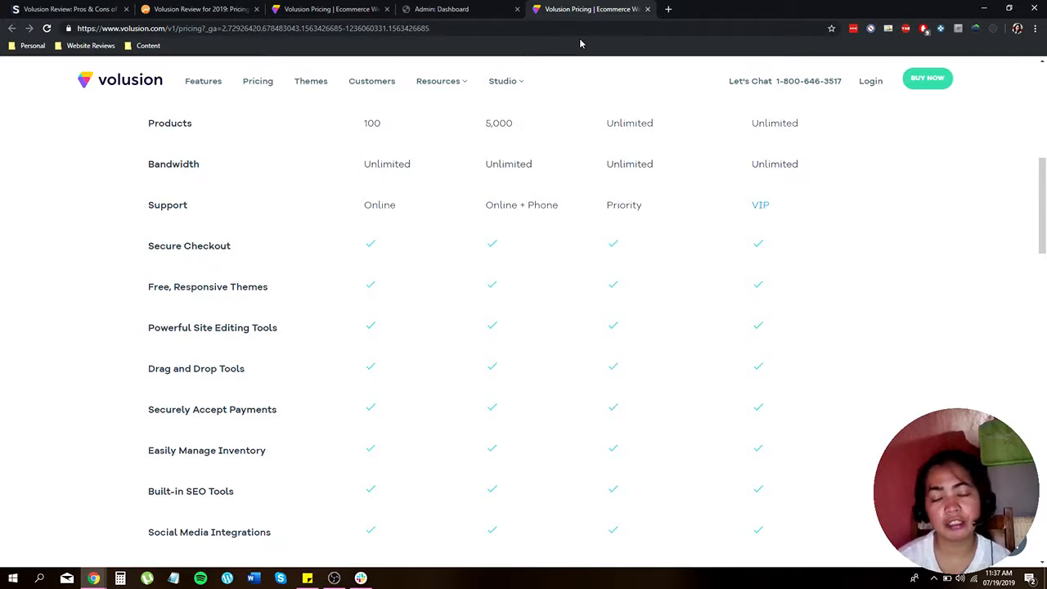